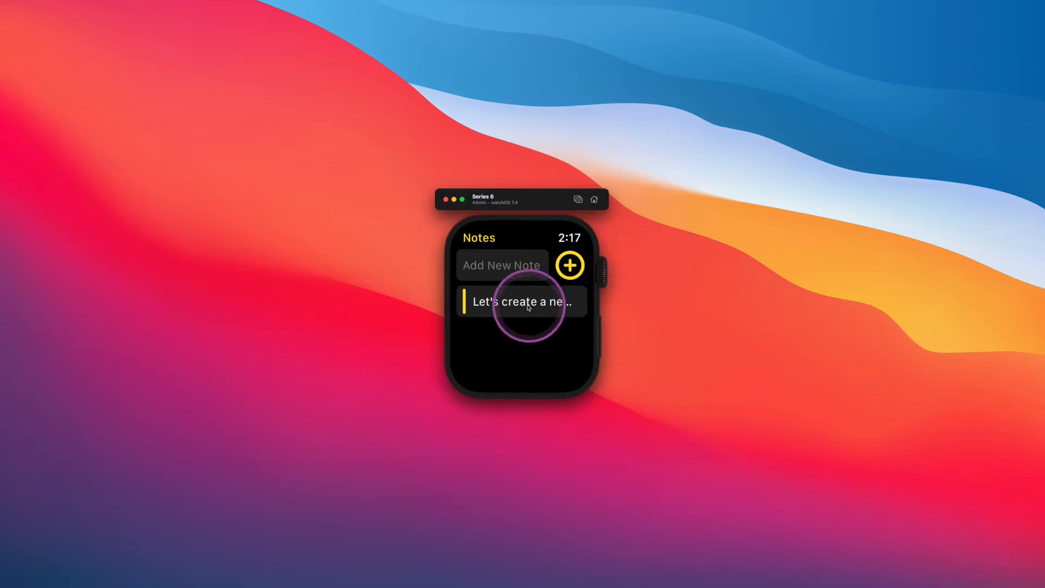
# - In Simulator, open the note, set the line limit to 2 in Settings, and return to the list
pyautogui.click(522, 300)
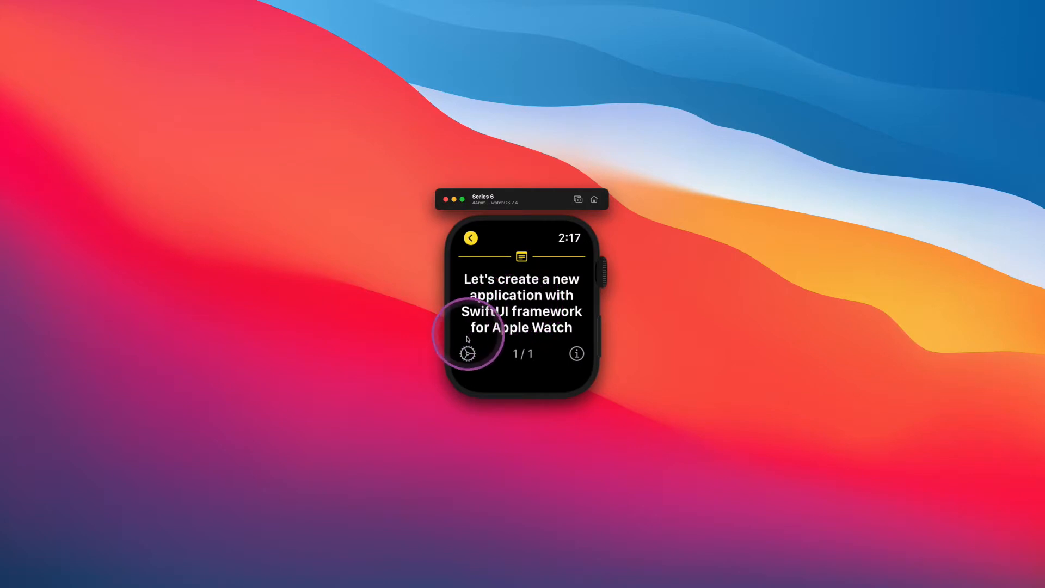
pyautogui.click(467, 354)
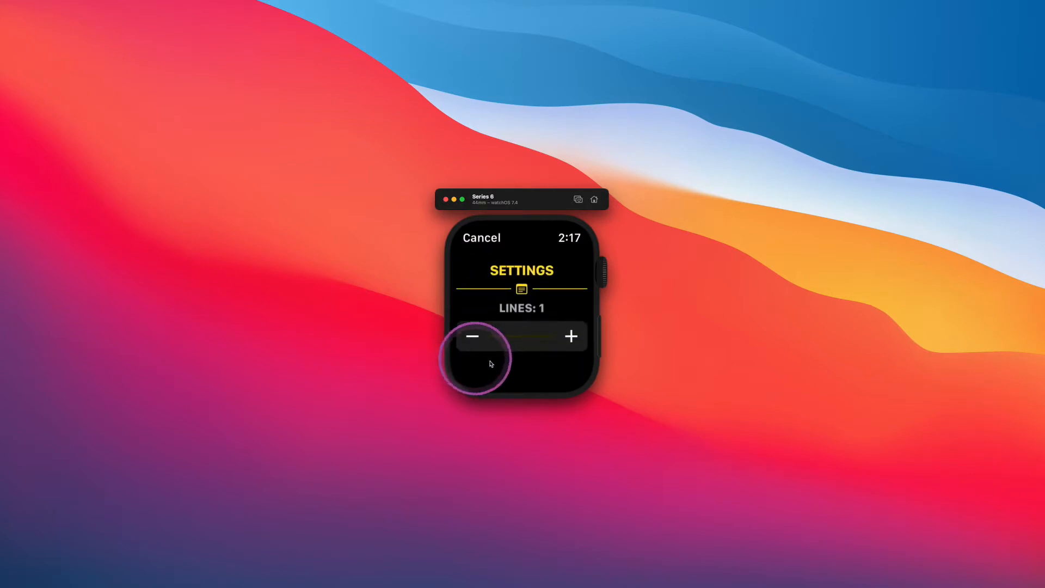
pyautogui.click(571, 336)
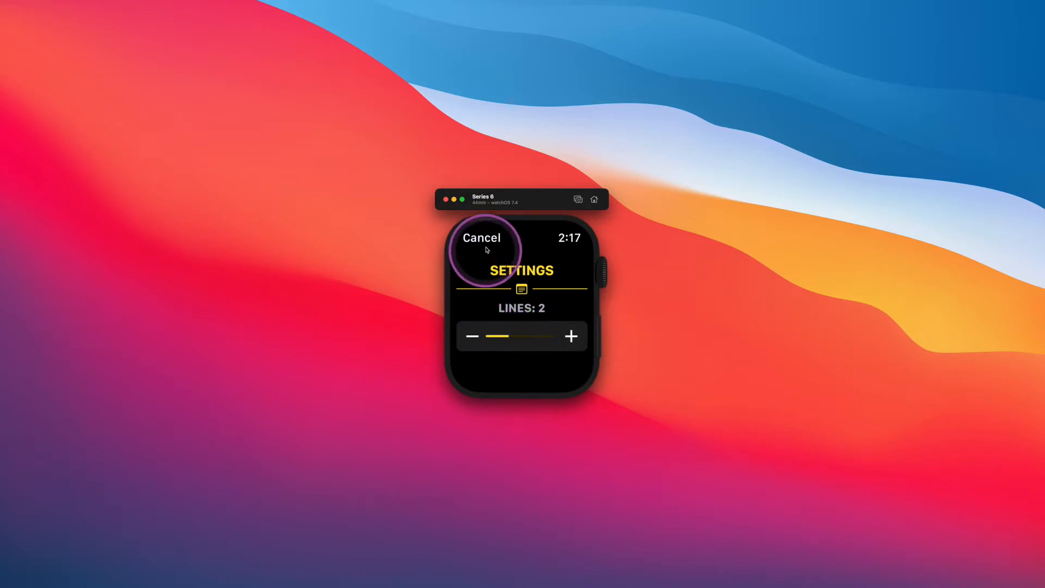
pyautogui.click(482, 238)
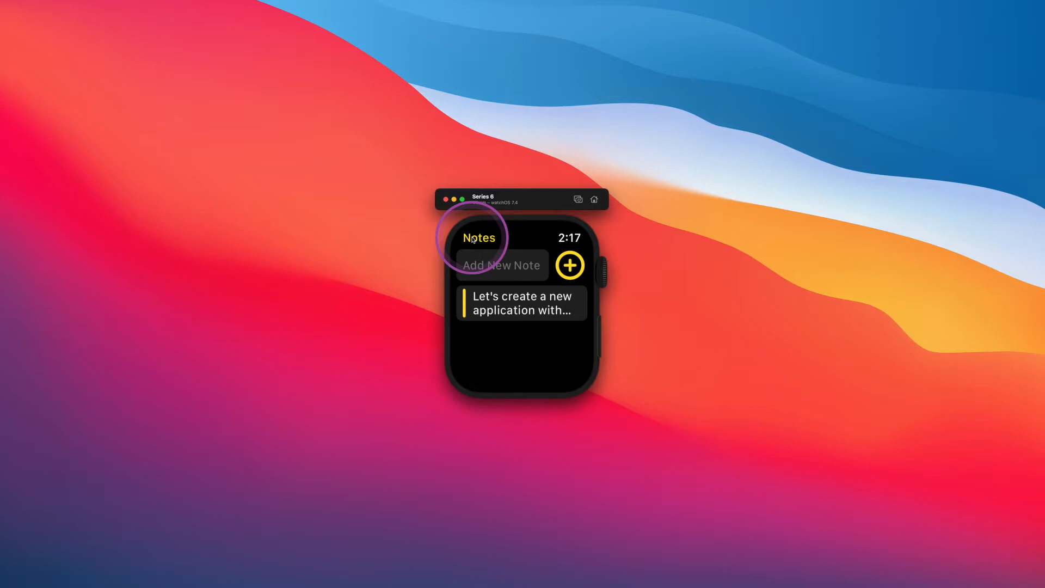
# - Reopen the note's settings, raise the line limit to 3, and go back to the list
pyautogui.click(522, 303)
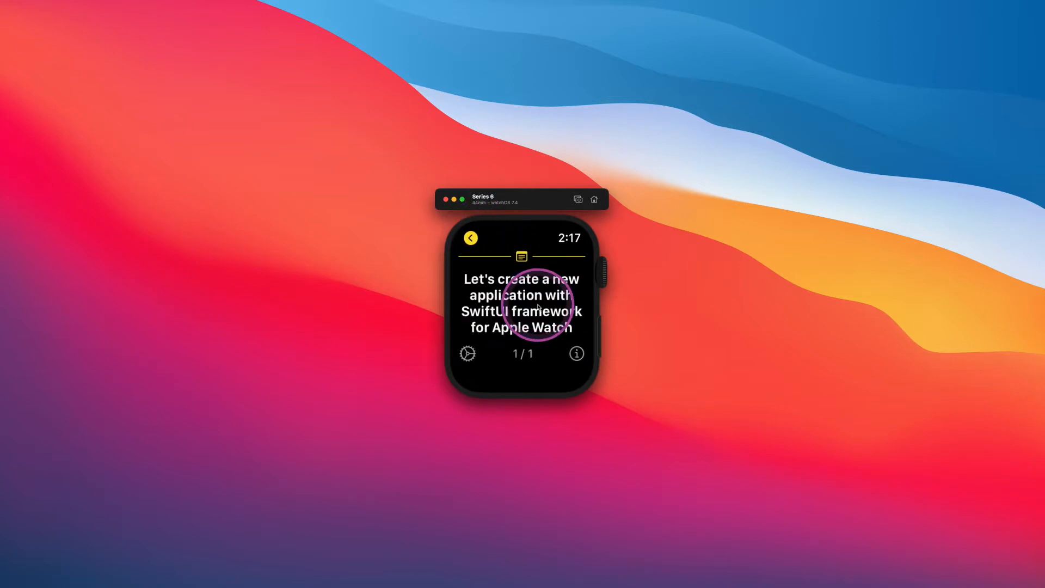
pyautogui.click(469, 354)
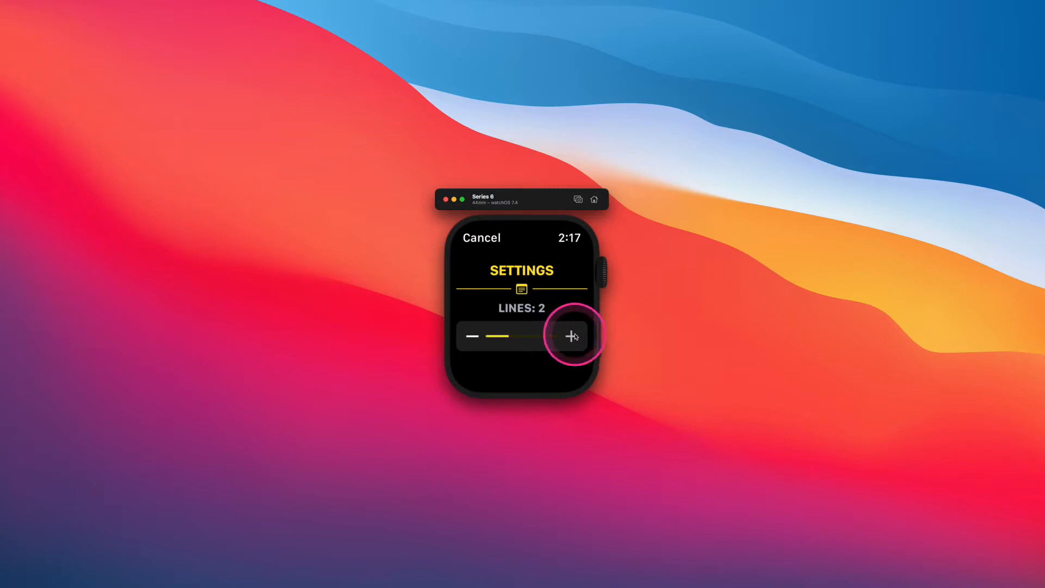
pyautogui.click(571, 336)
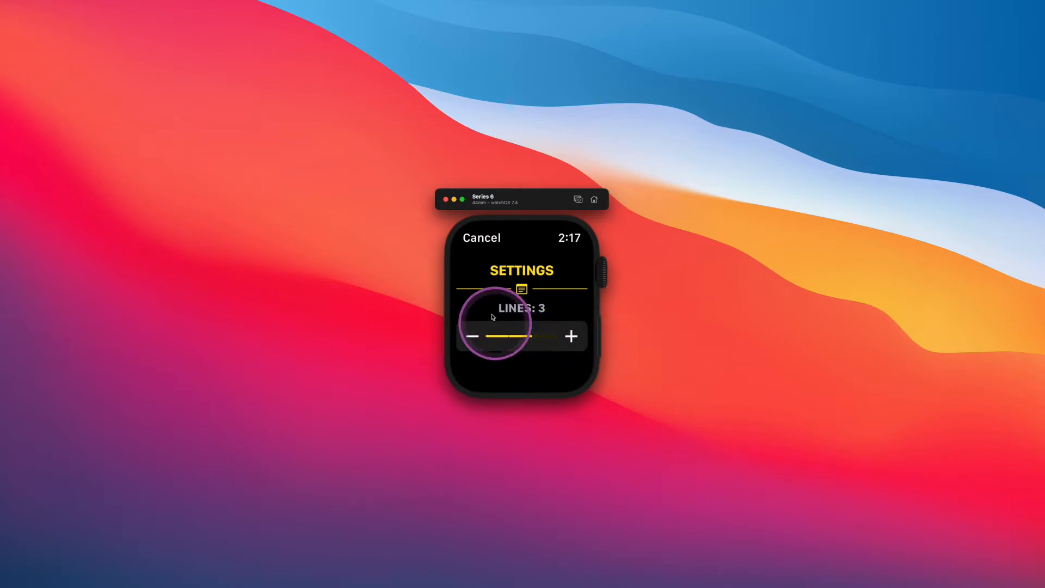
pyautogui.click(481, 238)
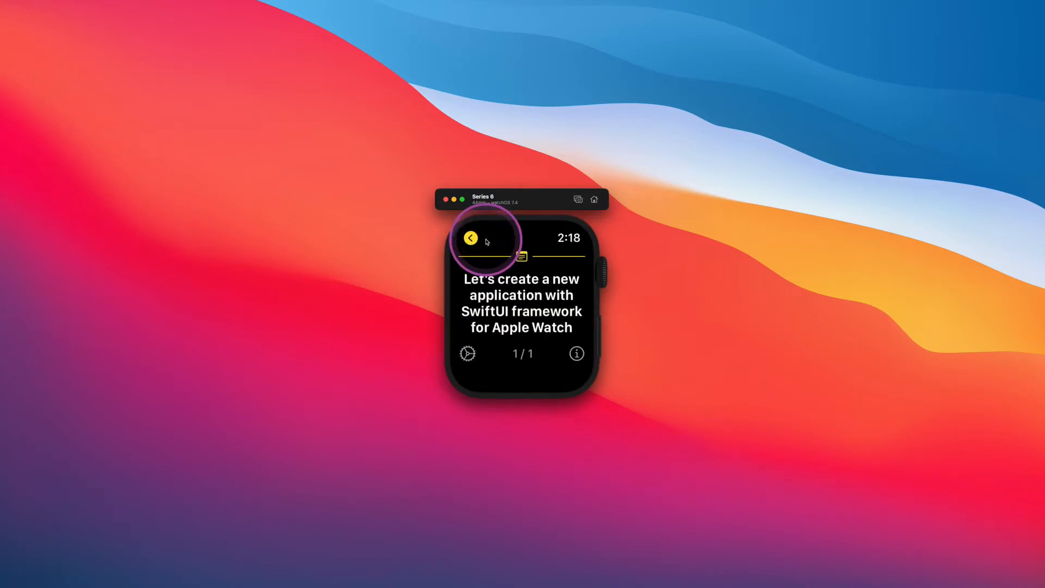
pyautogui.click(470, 238)
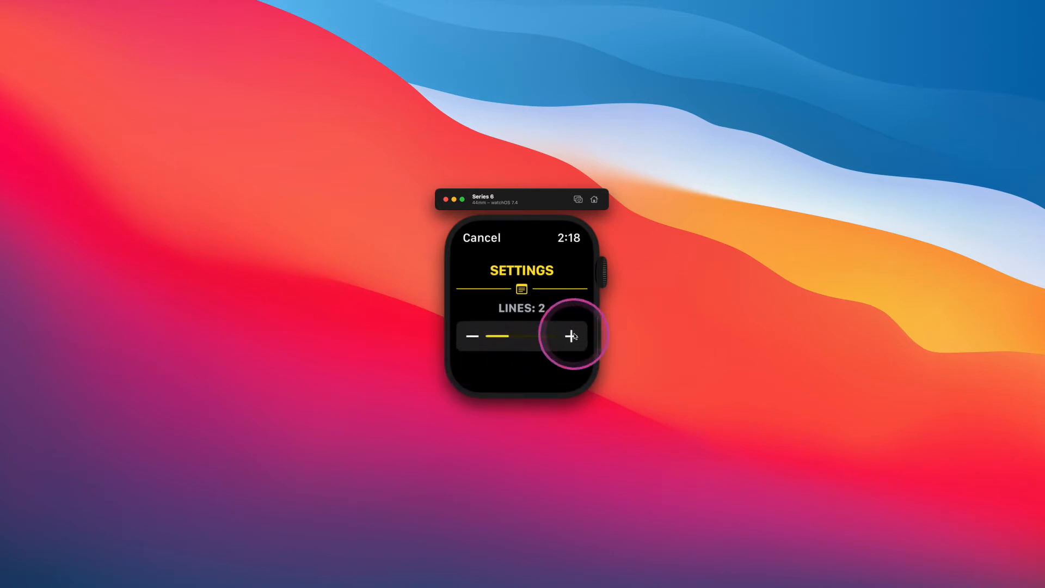
# - Raise the line limit to 4, then back out to the note list
pyautogui.click(571, 336)
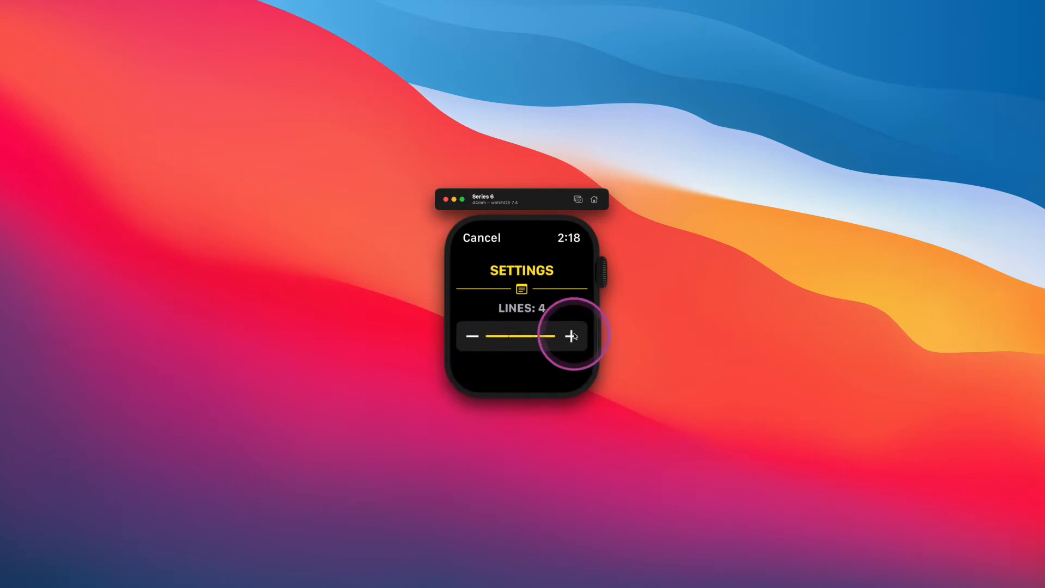
pyautogui.click(481, 238)
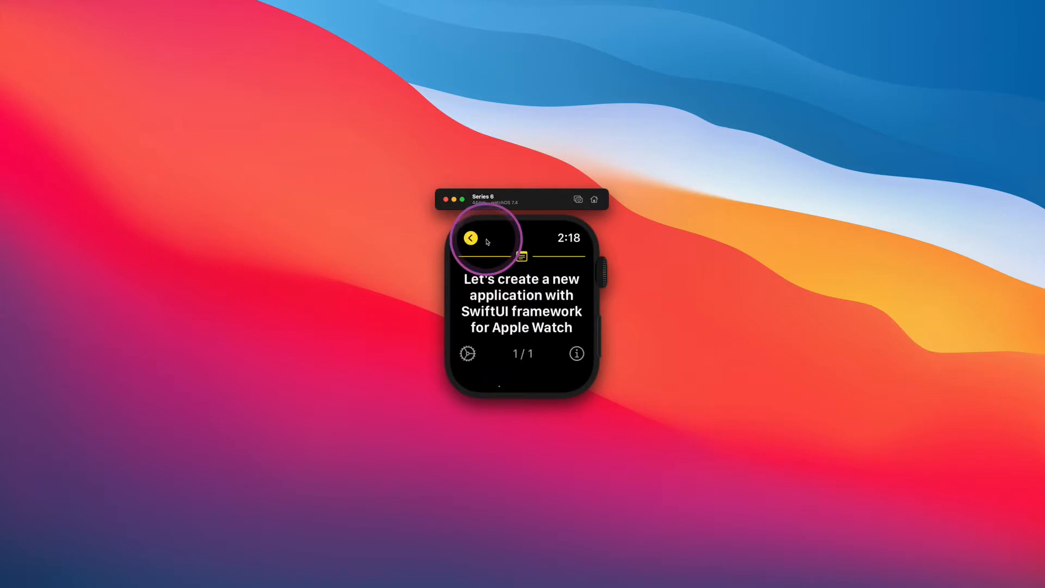
pyautogui.click(470, 238)
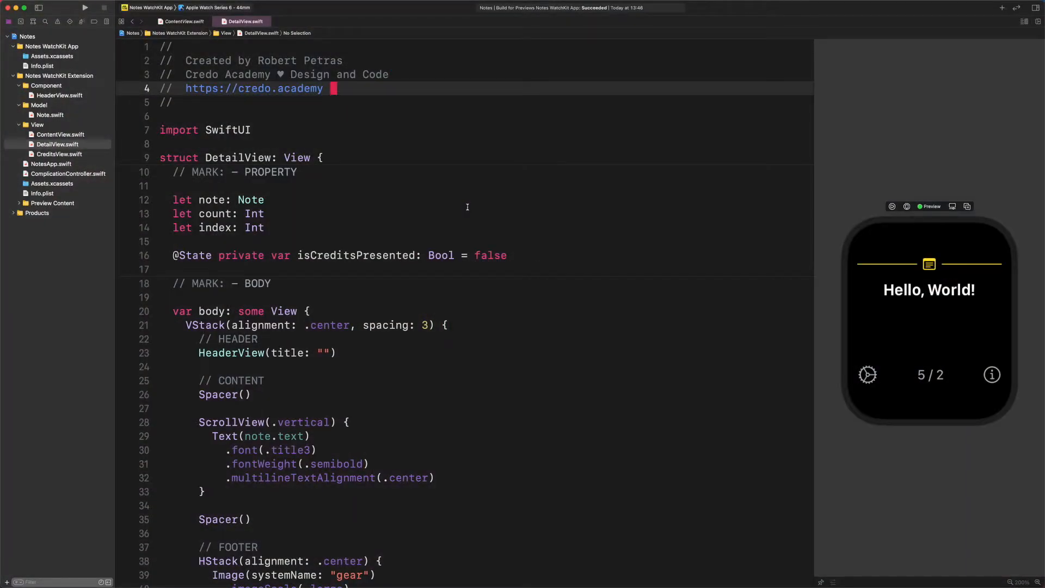
# - Add a SwiftUI View file named SettingsView.swift to the View group
pyautogui.click(472, 206)
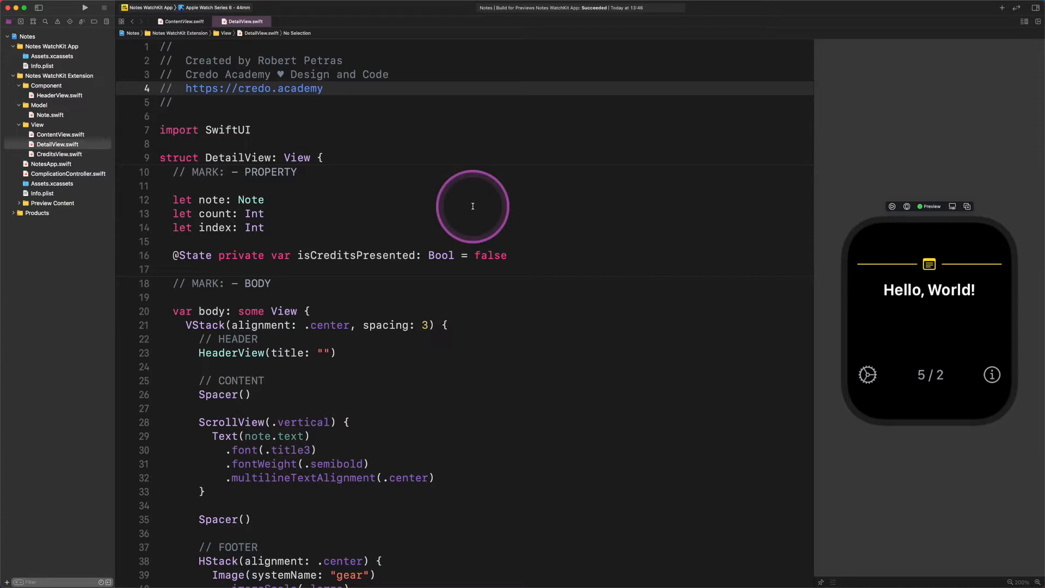
pyautogui.rightClick(38, 125)
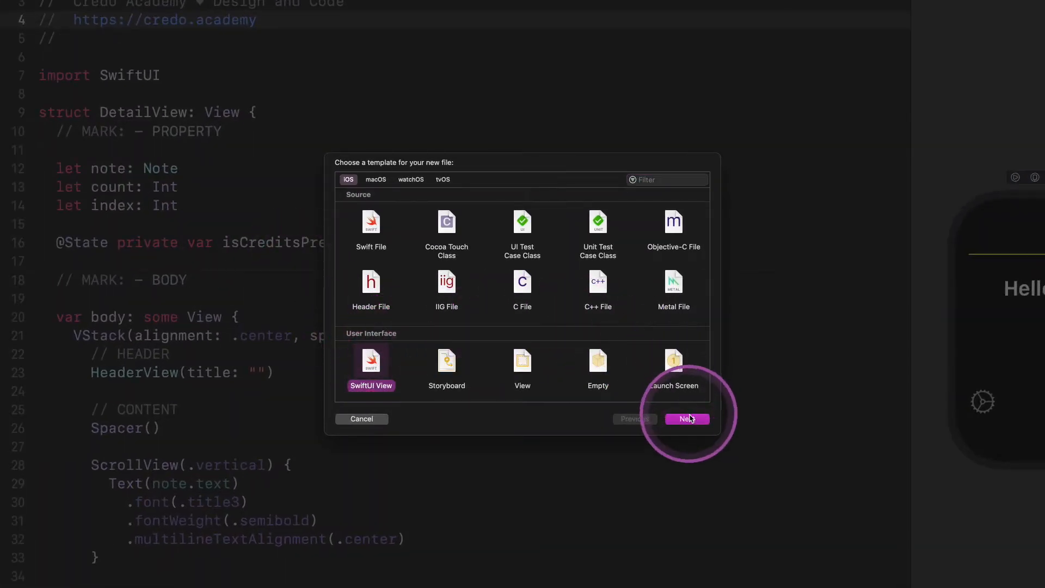
pyautogui.click(686, 419)
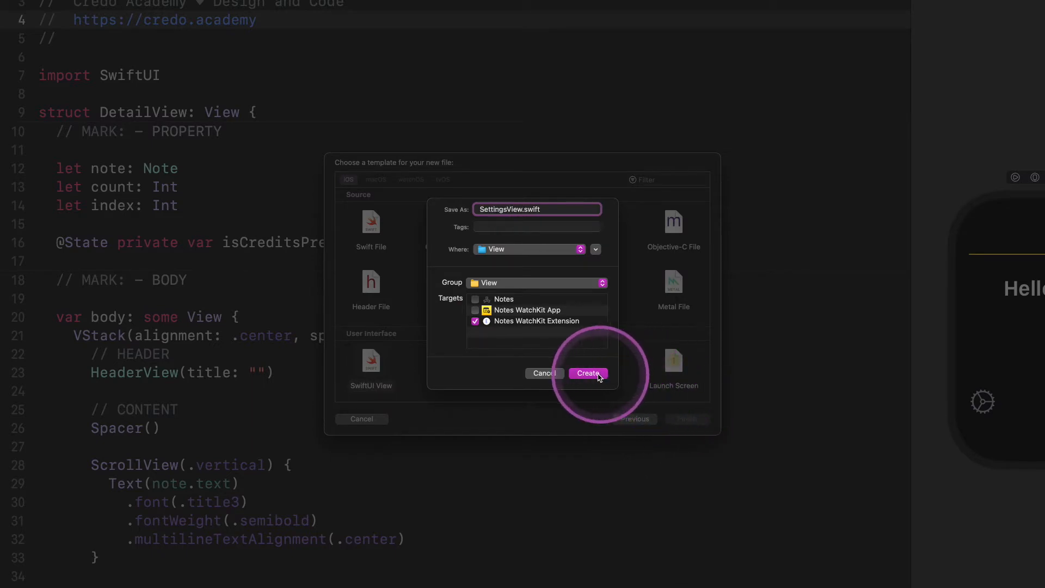
pyautogui.click(588, 373)
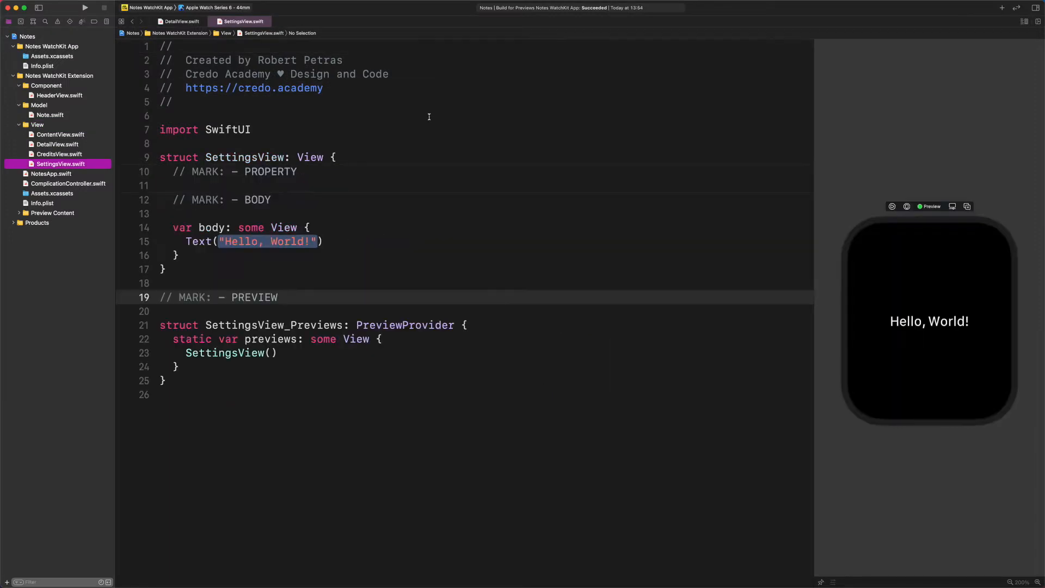
# - Replace Hello, World! with VStack(spacing: 8) holding HEADER, ACTUAL LINE COUNT, SLIDER and VSTACK comments
pyautogui.click(429, 117)
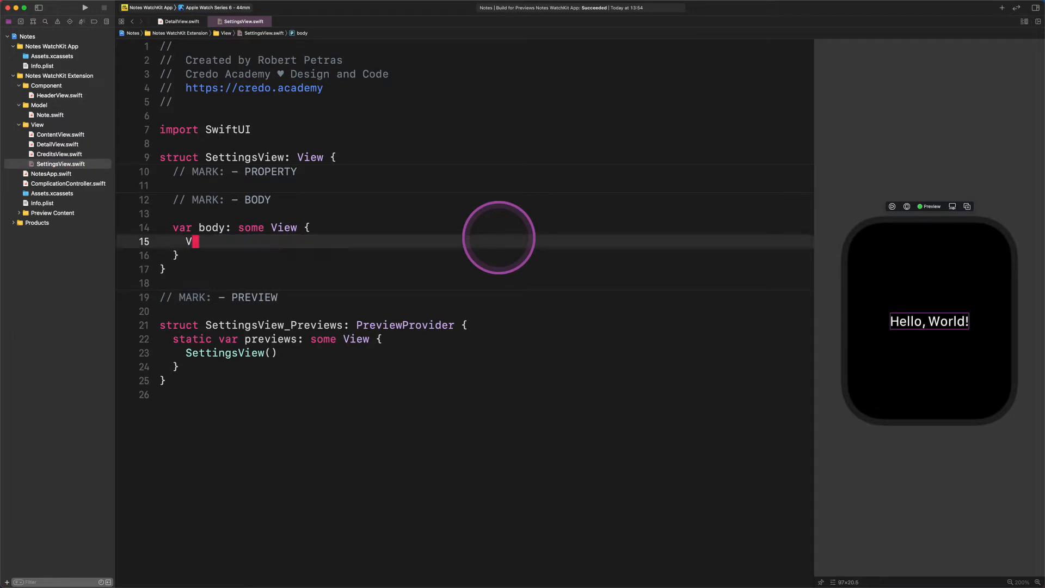
pyautogui.write('Stack(spacing: 8) {')
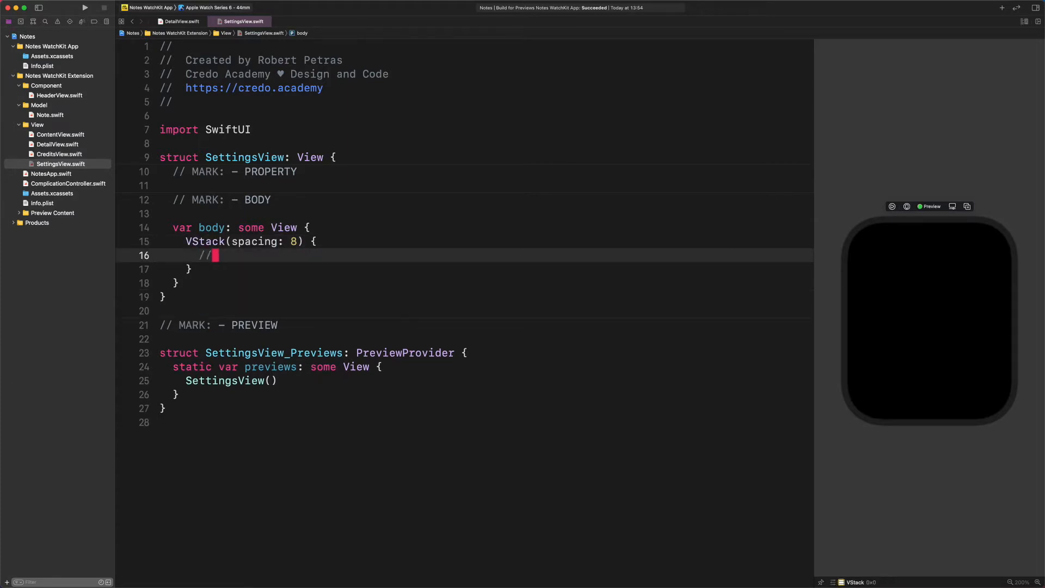
pyautogui.write('HEADER')
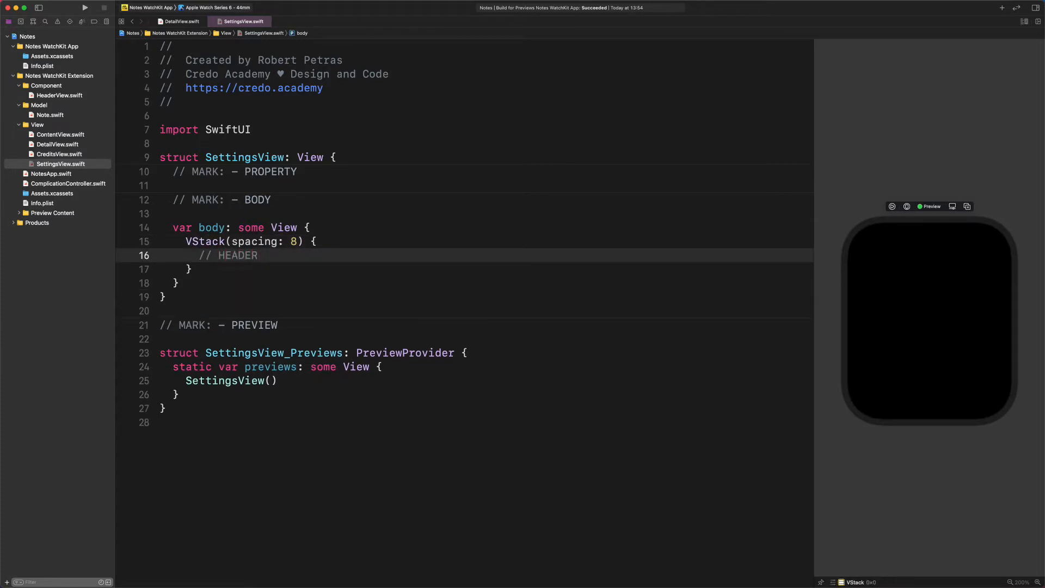
pyautogui.write('// AC')
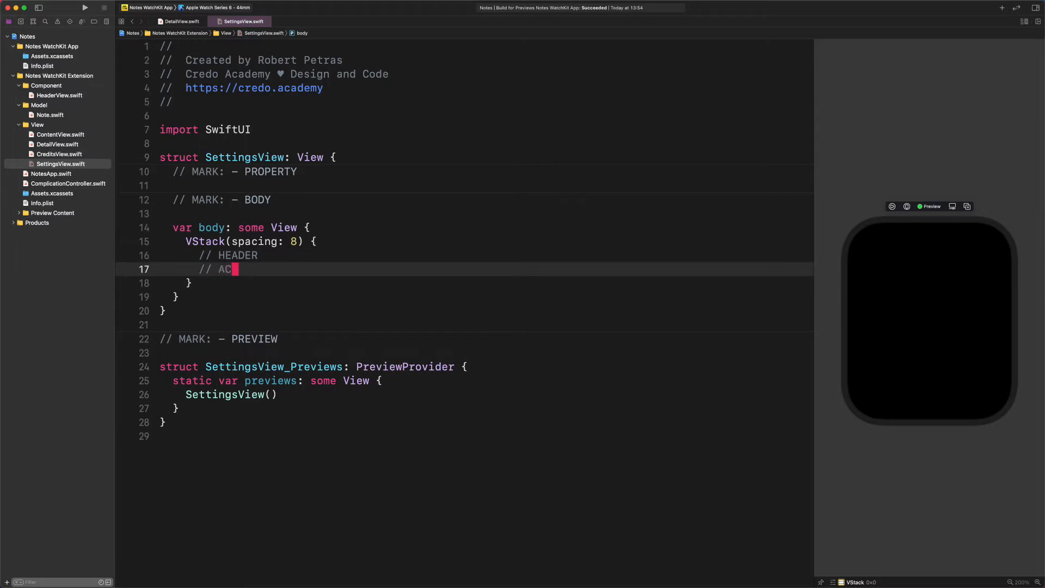
pyautogui.write('TUAL LINE COU')
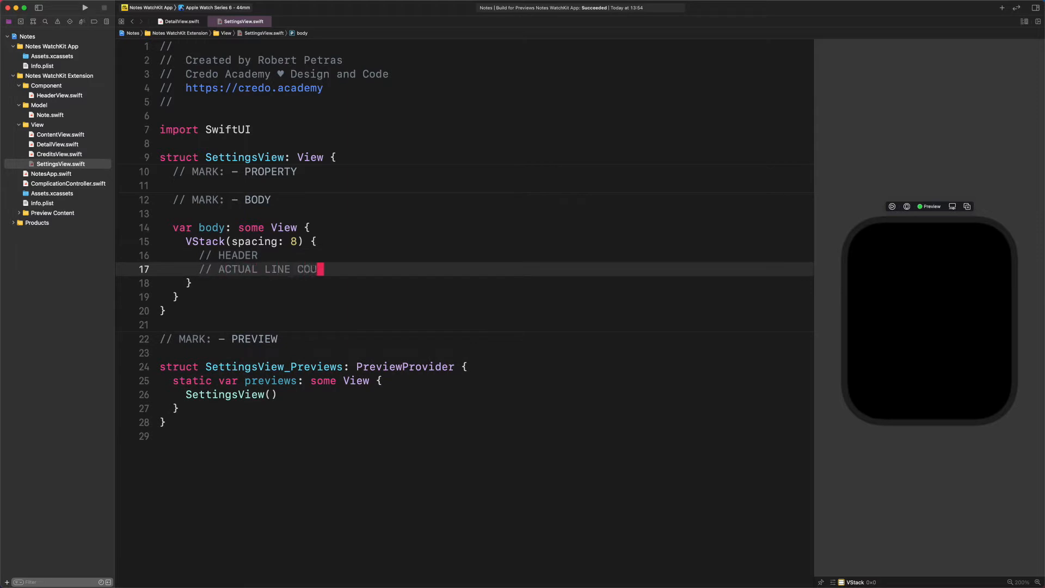
pyautogui.write('NT')
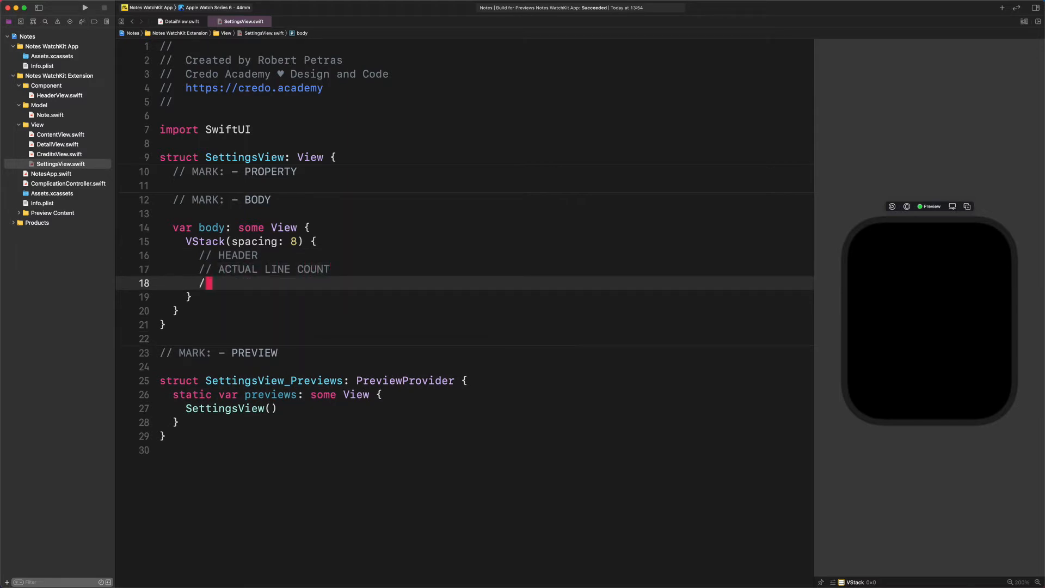
pyautogui.write('/ SLIDER')
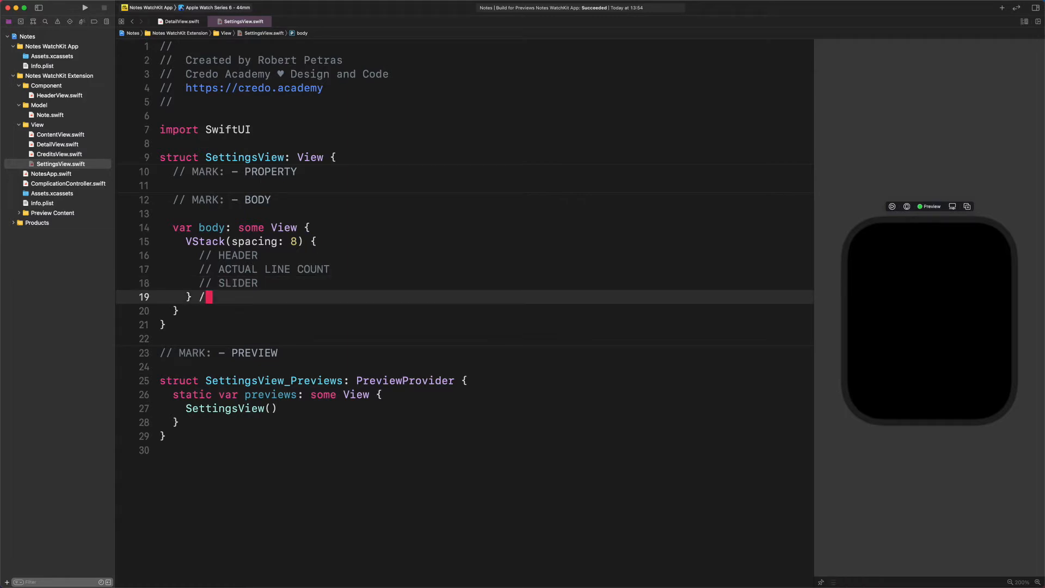
pyautogui.write('/: VSTACK')
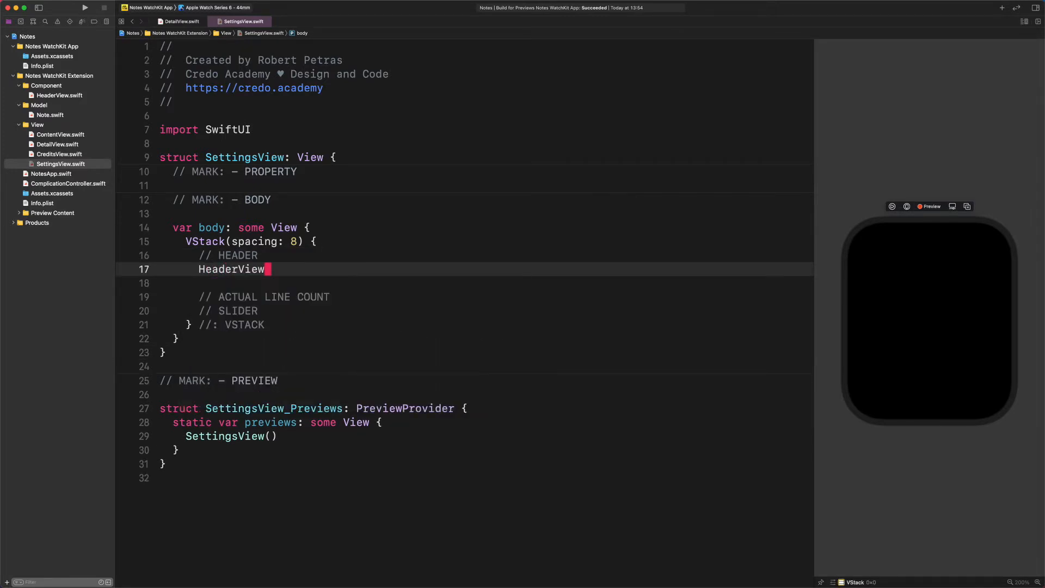
# - Add HeaderView(title: "Settings") under the HEADER comment
pyautogui.write('(title: "S')
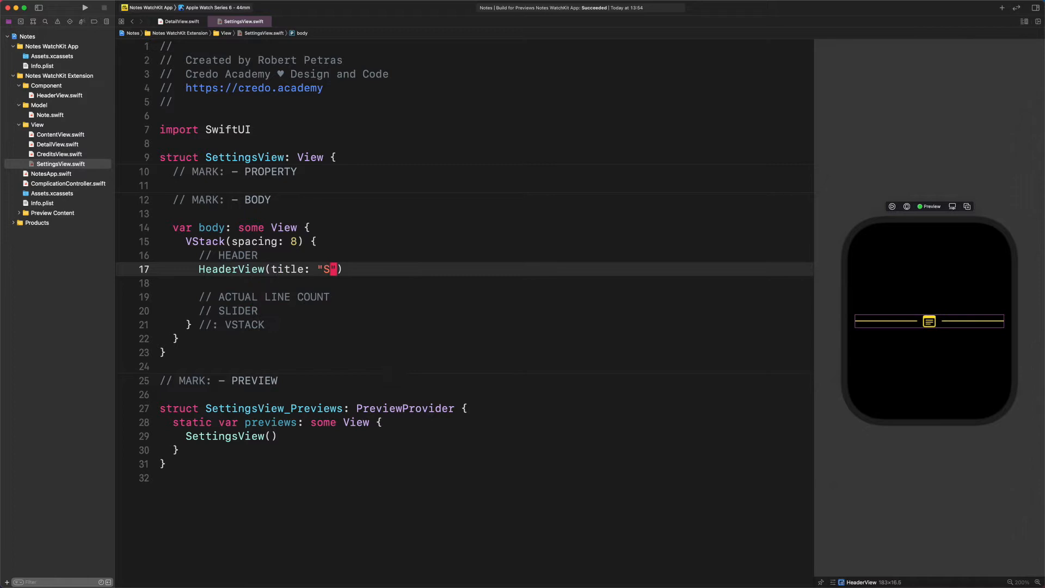
pyautogui.write('ettings')
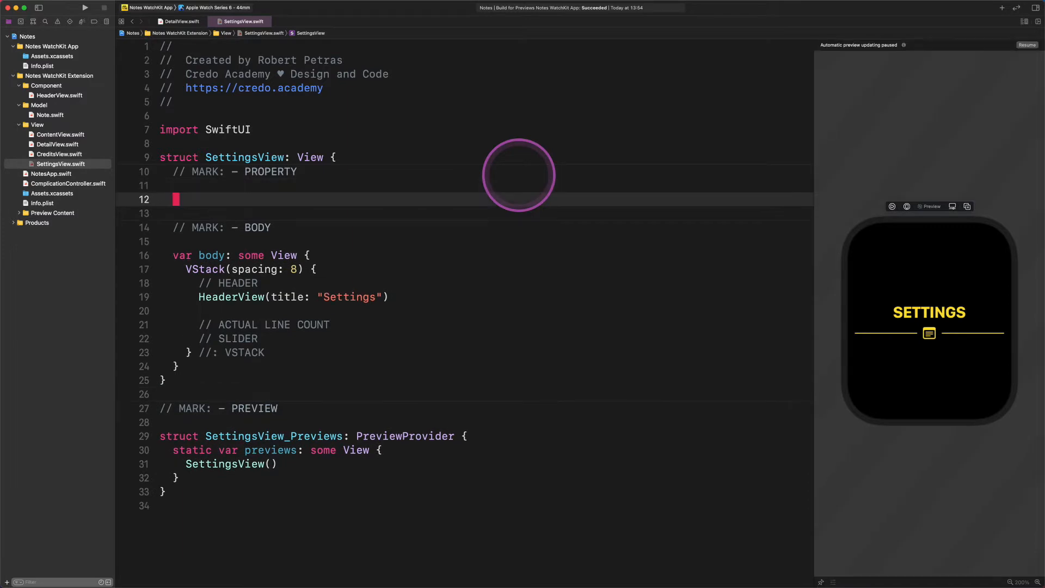
pyautogui.write('@AppStorage("l"')
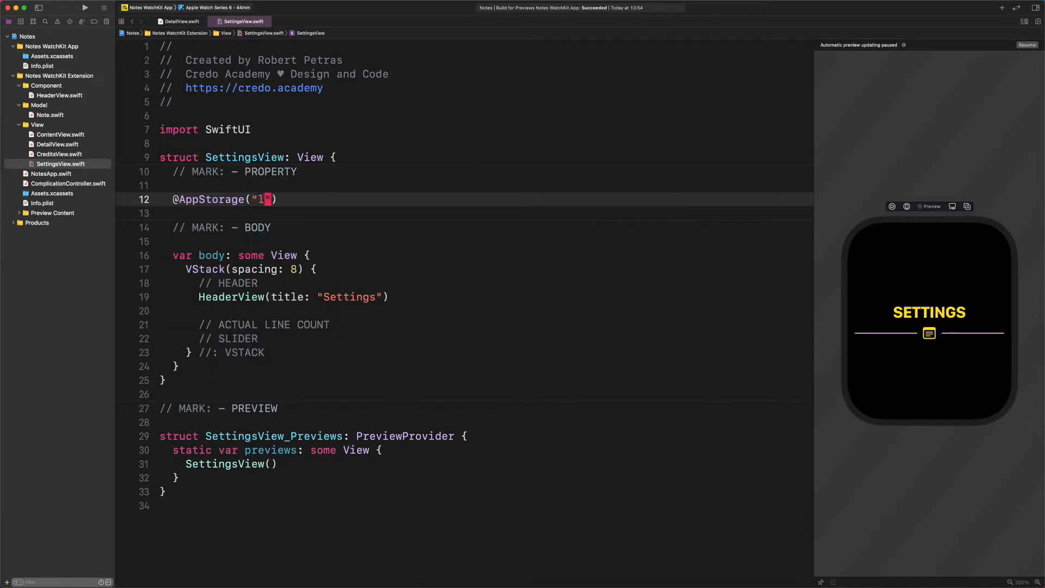
pyautogui.write('ineCount')
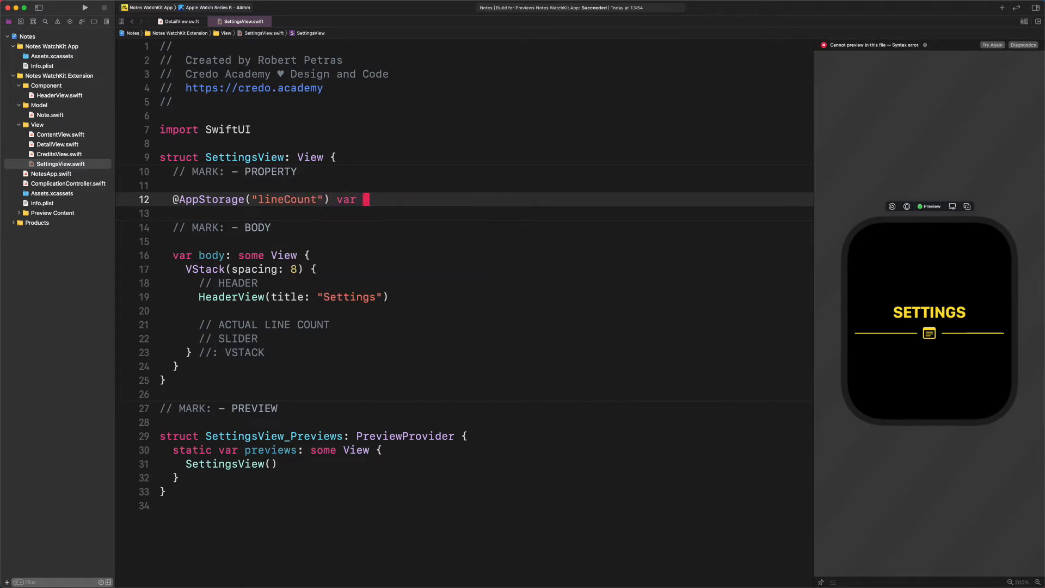
pyautogui.write('lineCount')
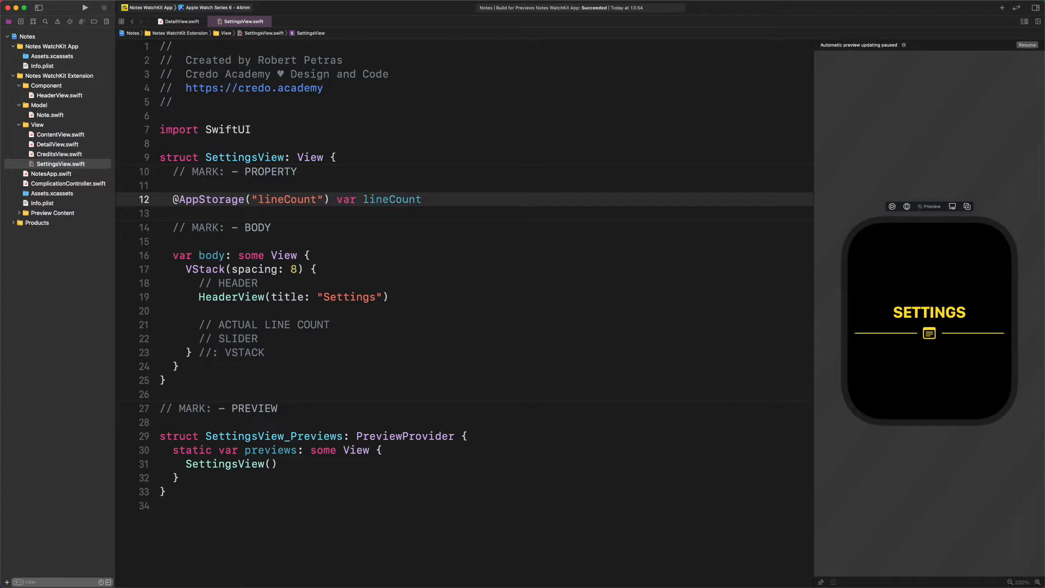
pyautogui.write(': Int = 1')
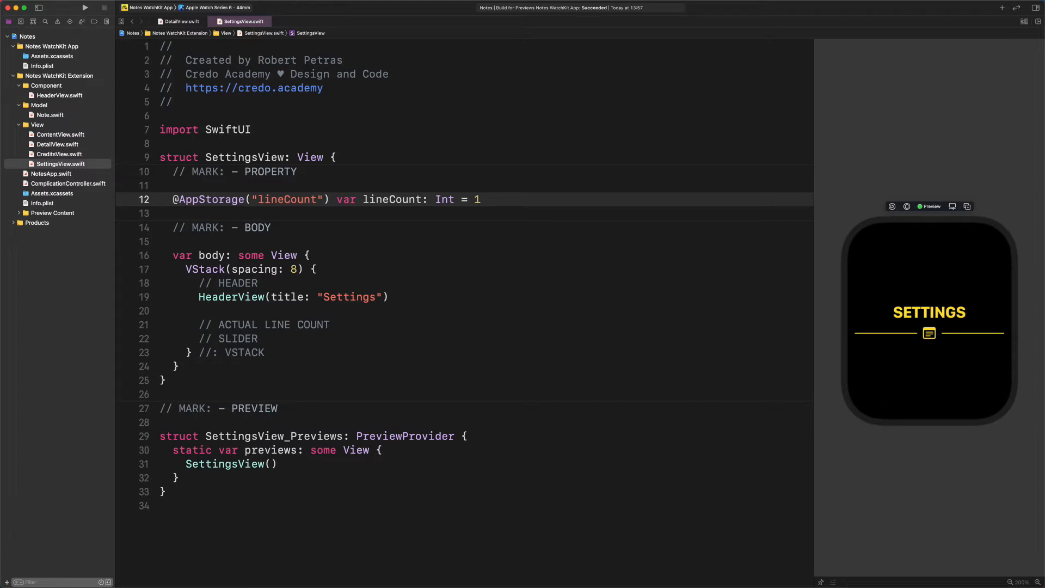
pyautogui.click(537, 116)
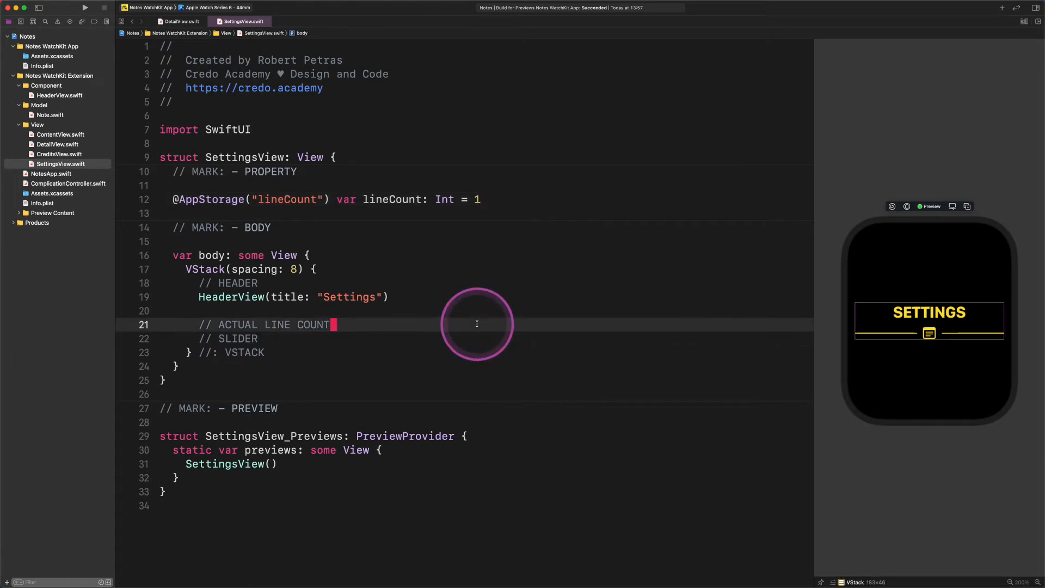
# - Add Text("Lines: \(lineCount)").uppercased().fontWeight(.bold) below the ACTUAL LINE COUNT comment
pyautogui.press('return')
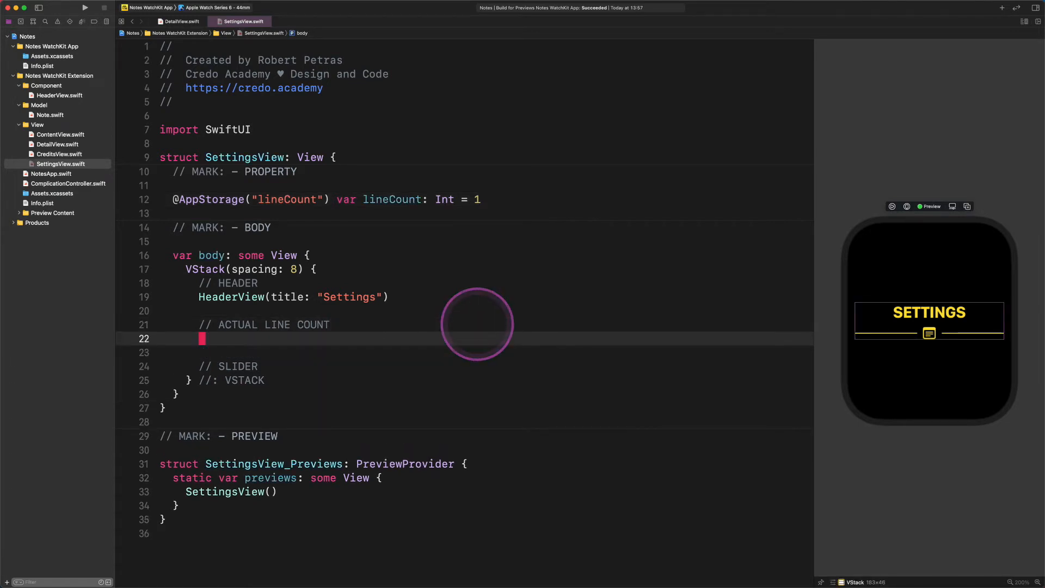
pyautogui.write('Text("Lines: \\(')
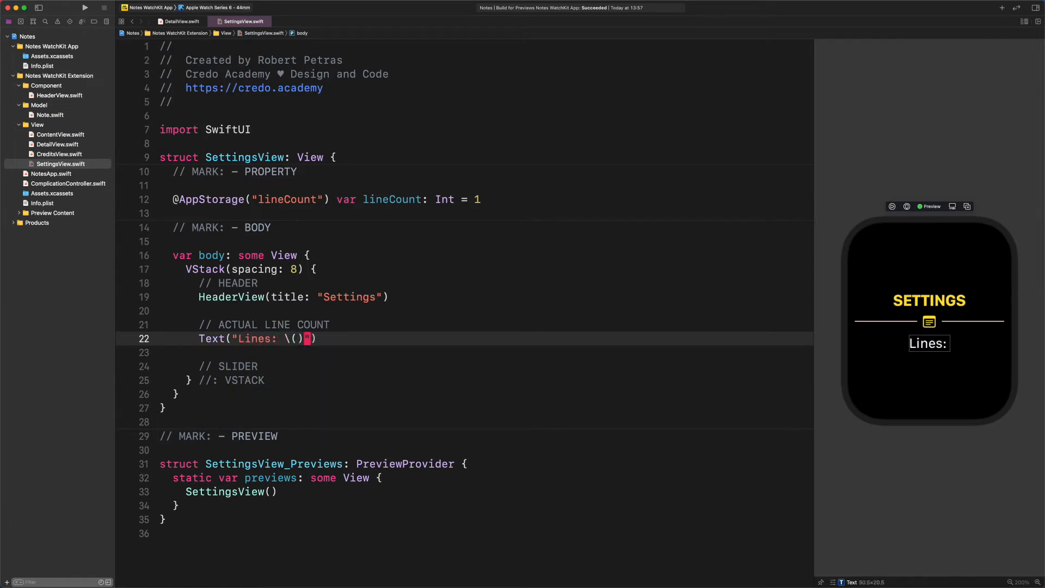
pyautogui.write('lineCount')
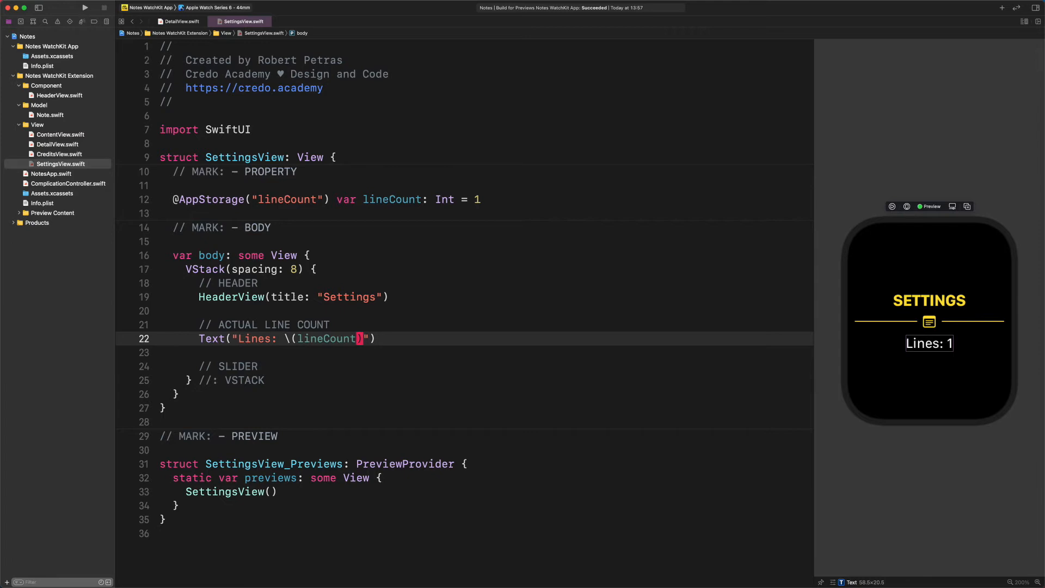
pyautogui.write('.uppercased(')
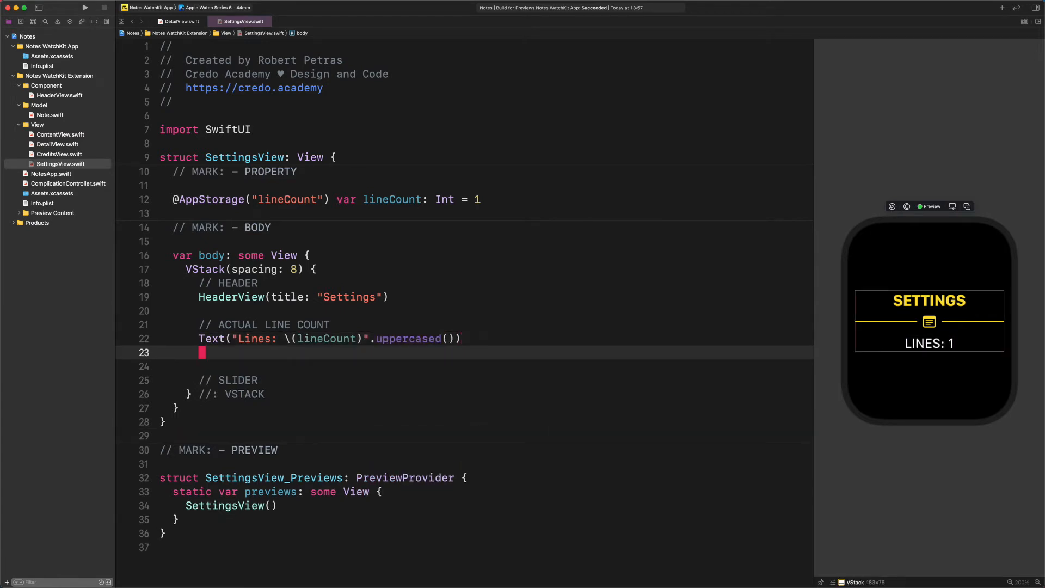
pyautogui.write('.fontWeight(.bold)')
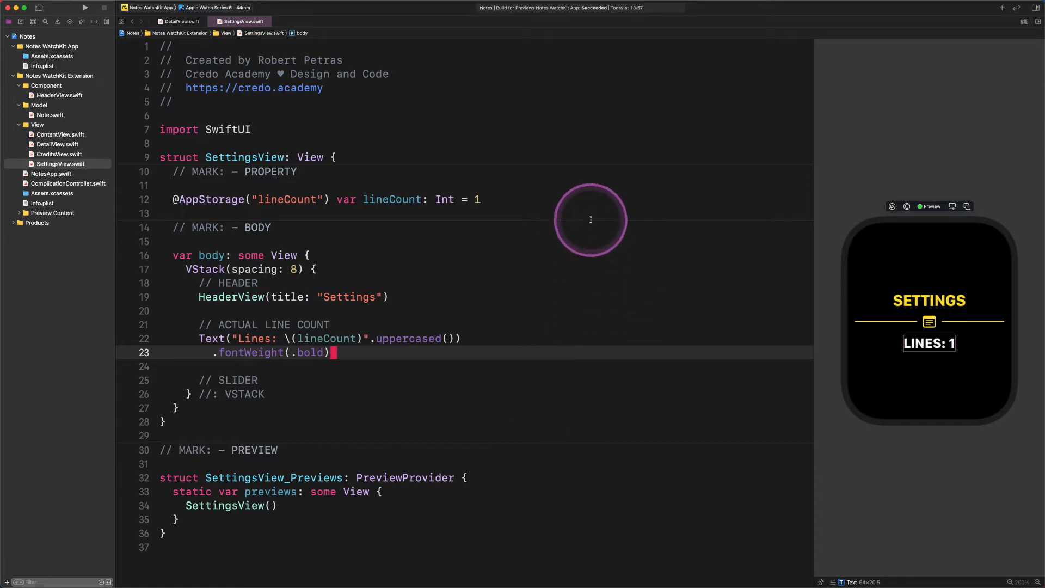
pyautogui.press('return')
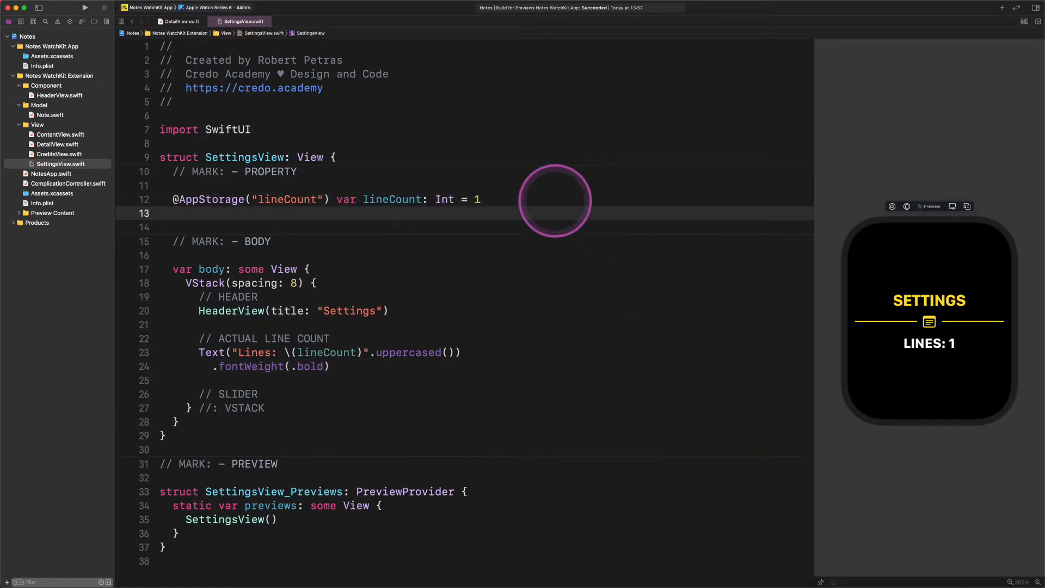
pyautogui.write('@St')
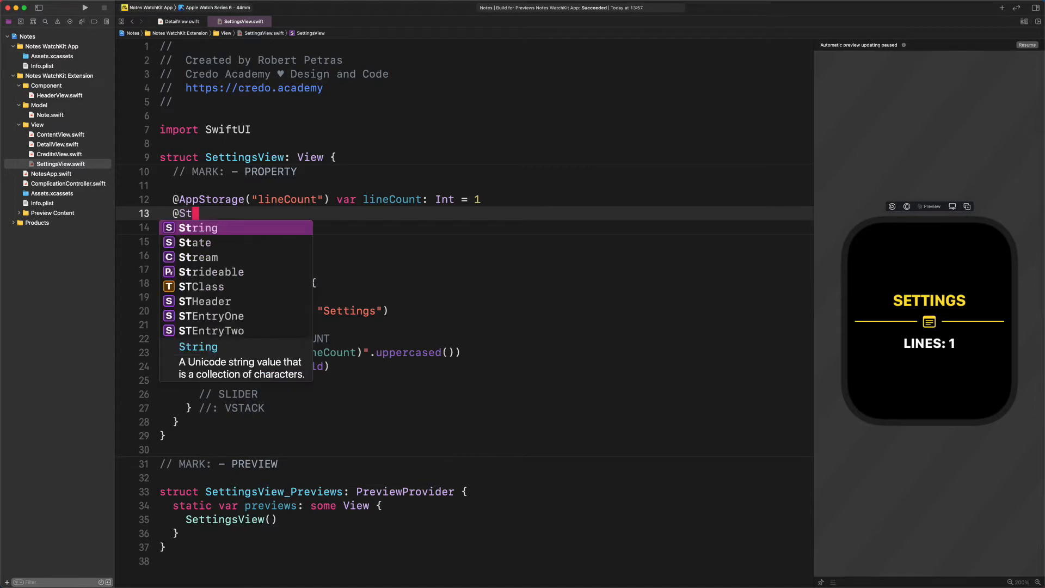
pyautogui.write('ate priva')
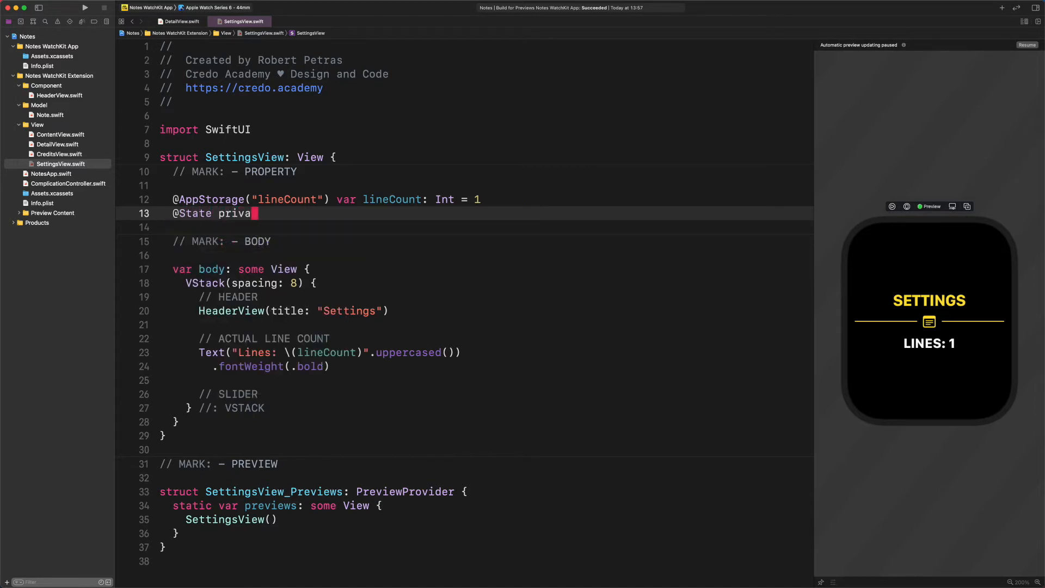
pyautogui.write('te var')
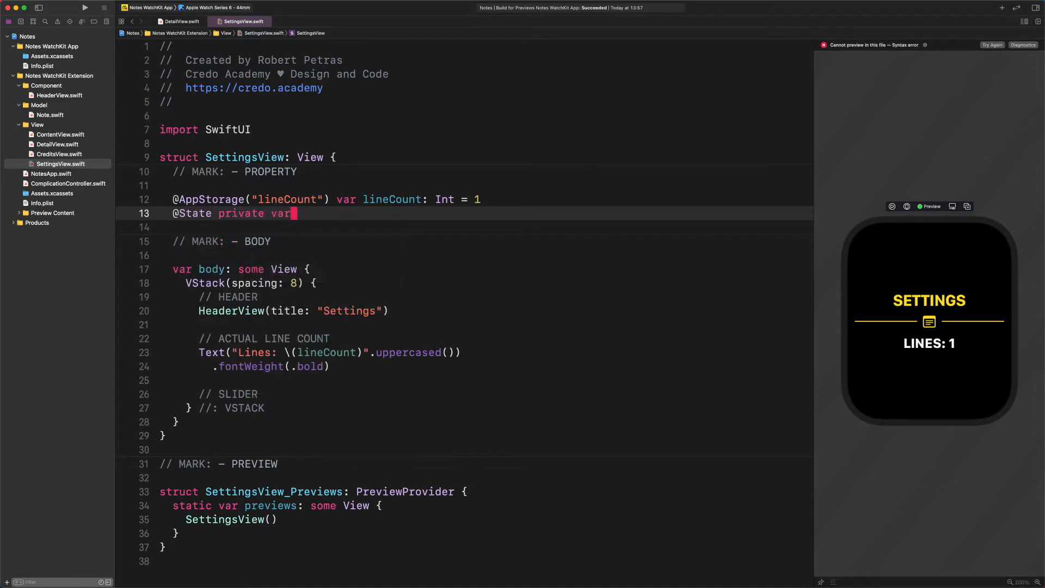
pyautogui.write('value:')
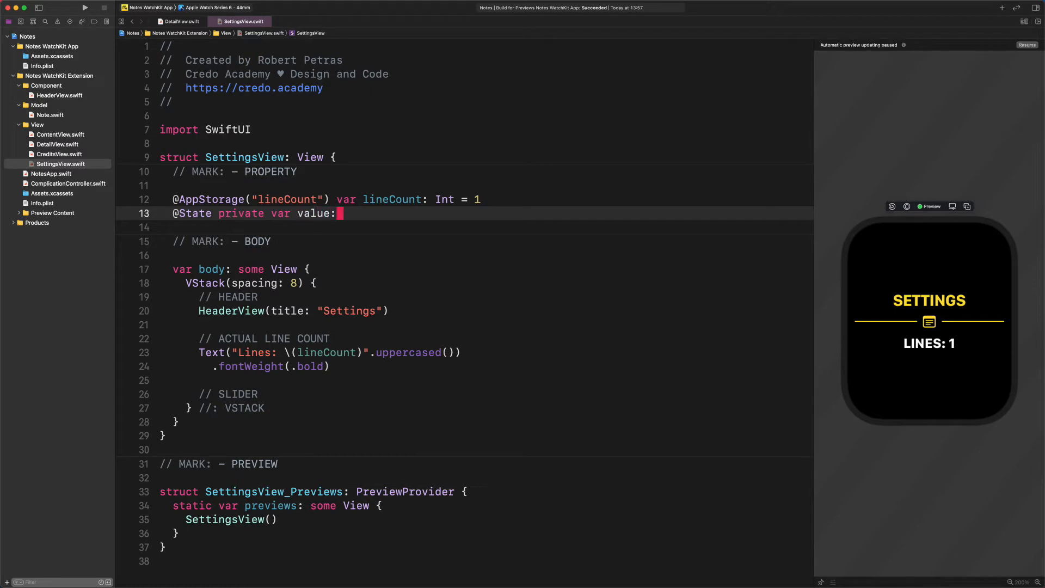
pyautogui.write('Float = 1.0')
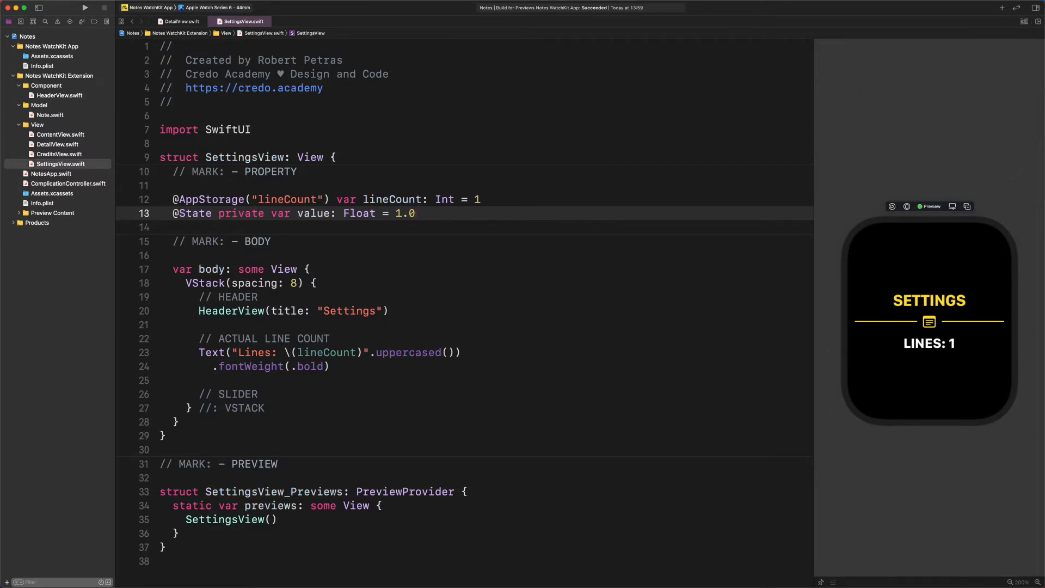
# - Add Slider(value: $value, in: 1...4, step: 1) with .accentColor(.accentColor) under the SLIDER comment
pyautogui.scroll(-3)
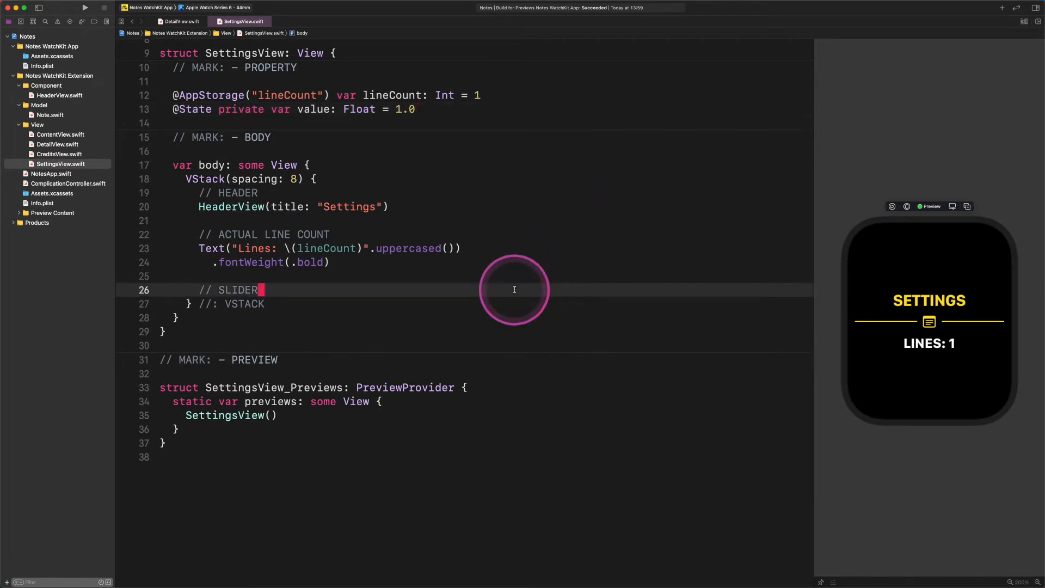
pyautogui.write('Slider(value: Binding<BinaryFloatingPoint>, in: ClosedRange<BinaryFloatingPoint>')
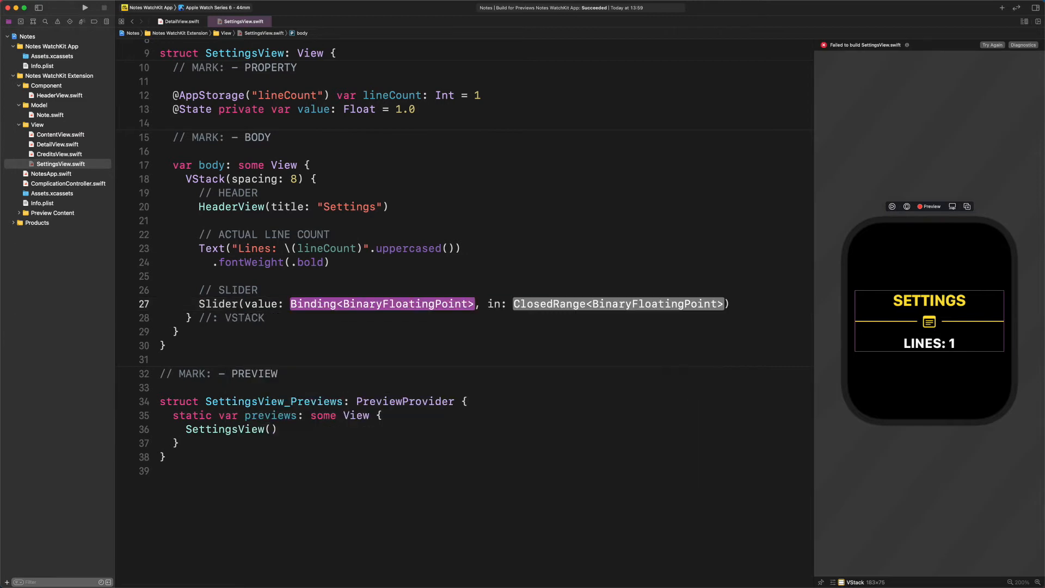
pyautogui.write('$value')
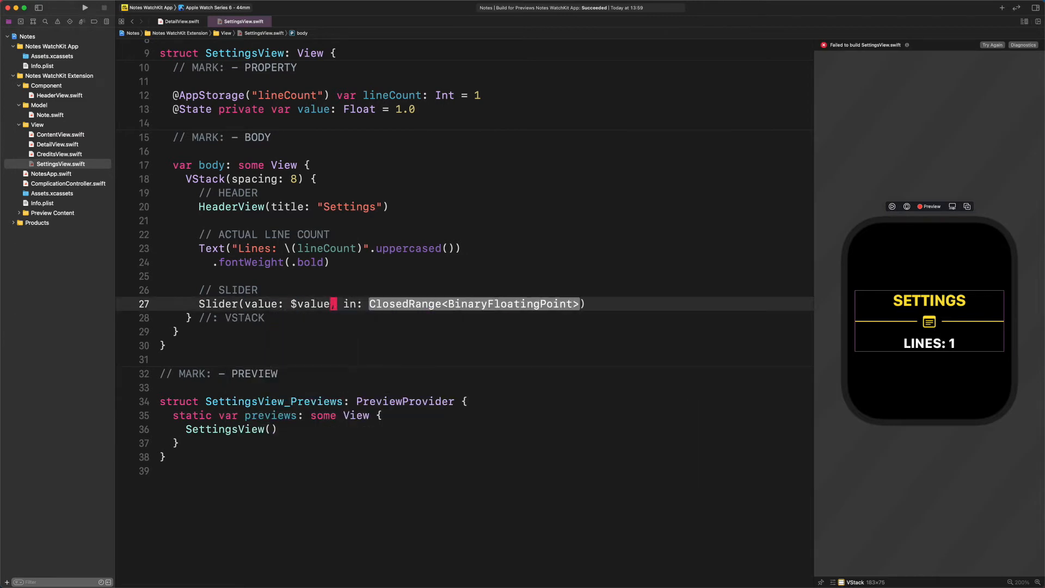
pyautogui.write('1...4, s)')
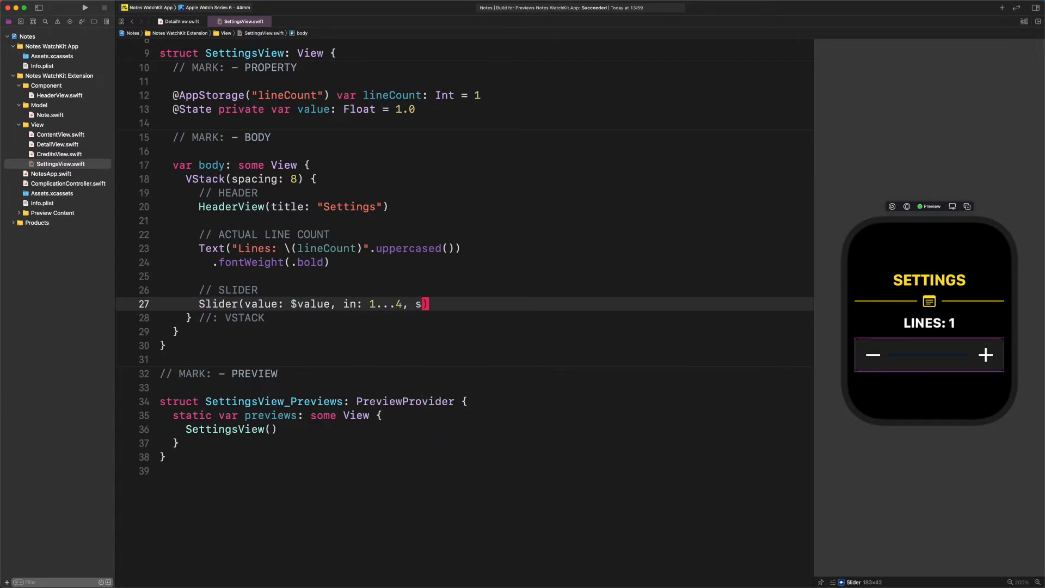
pyautogui.write('tep: 1')
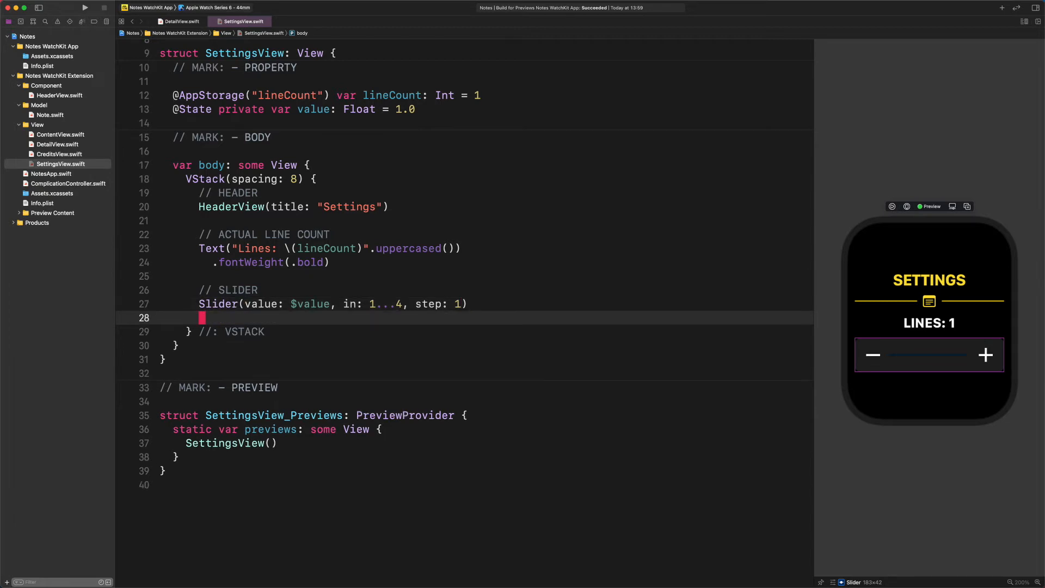
pyautogui.write('.accentColor(.blue)')
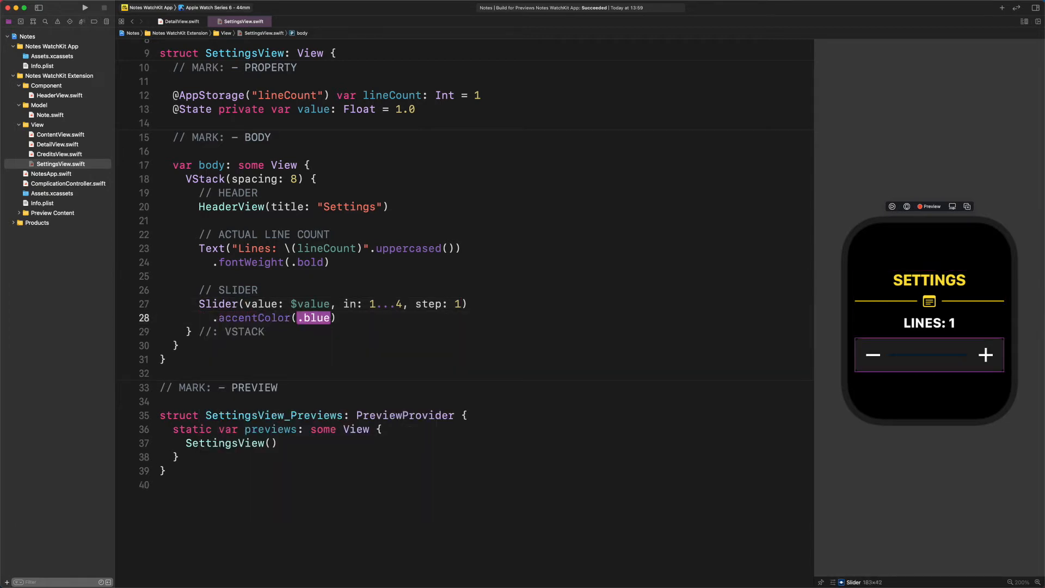
pyautogui.write('.accentColor')
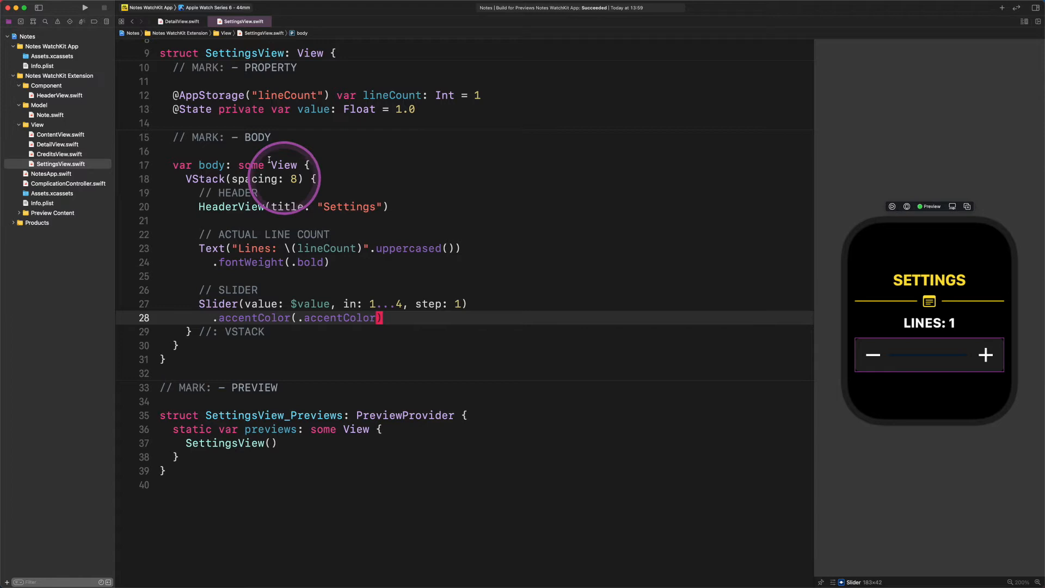
pyautogui.click(178, 21)
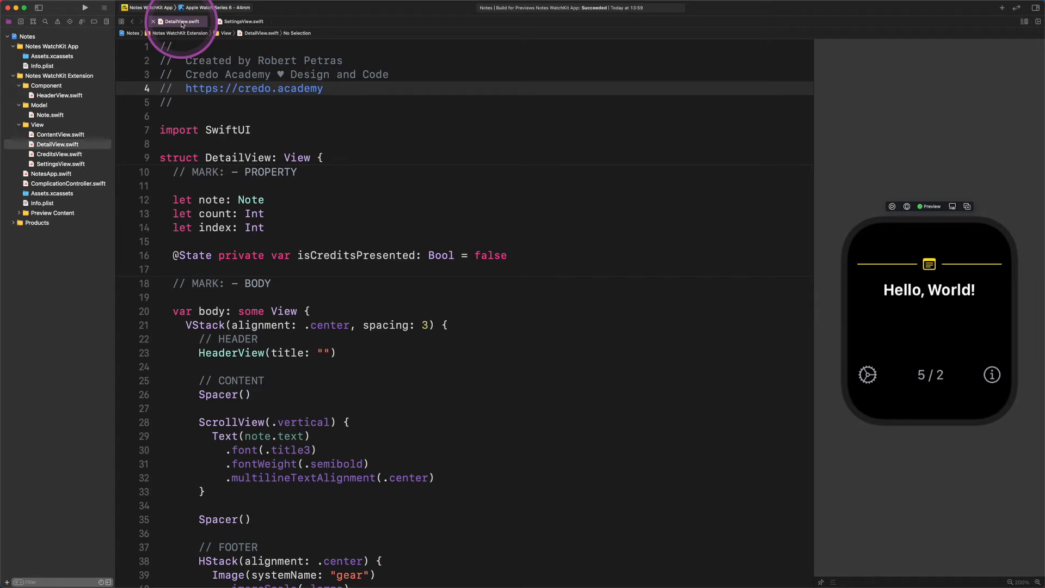
pyautogui.moveTo(538, 241)
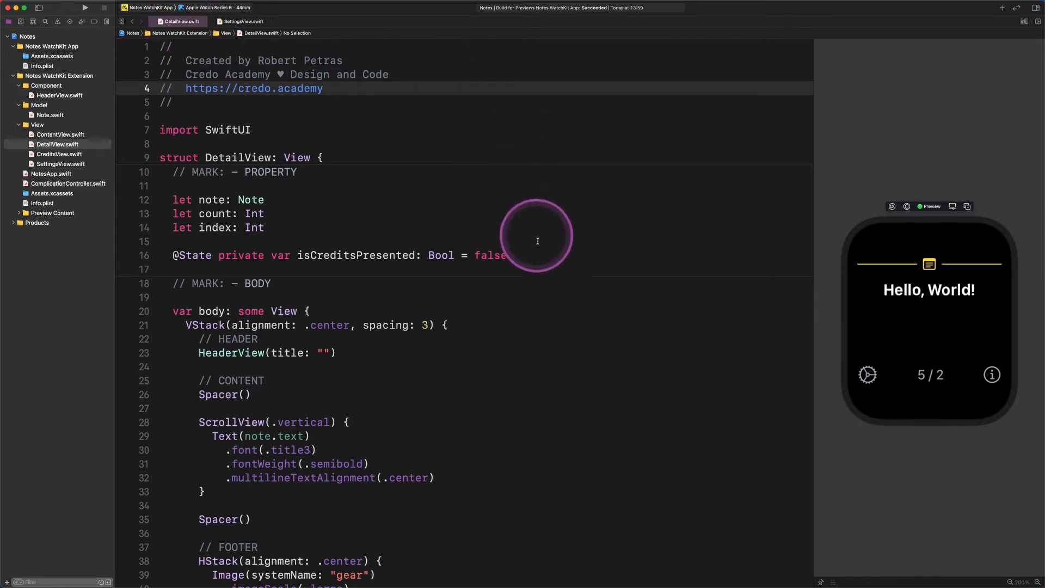
pyautogui.write('@State private var')
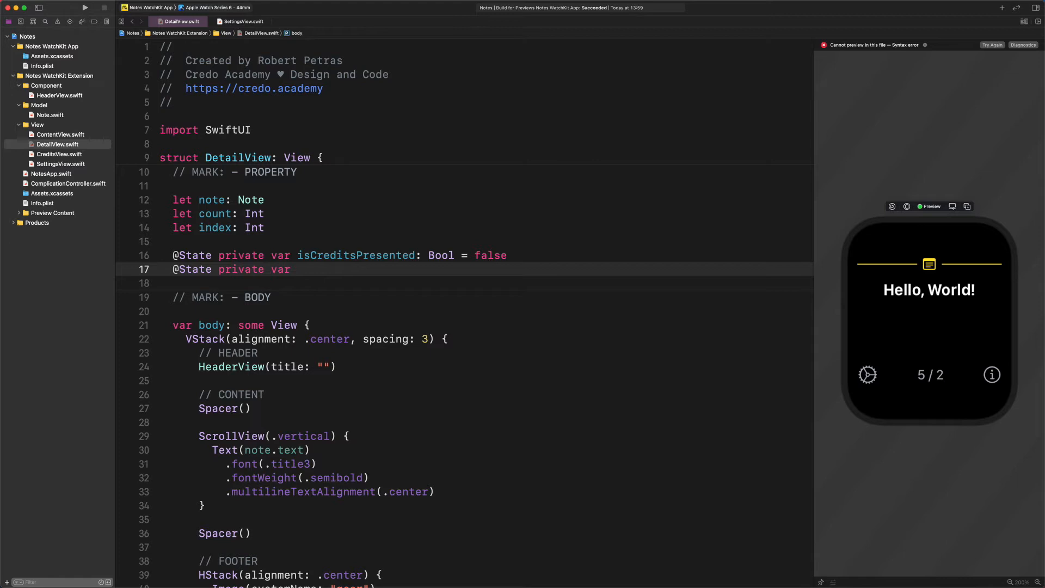
pyautogui.write('isSetting')
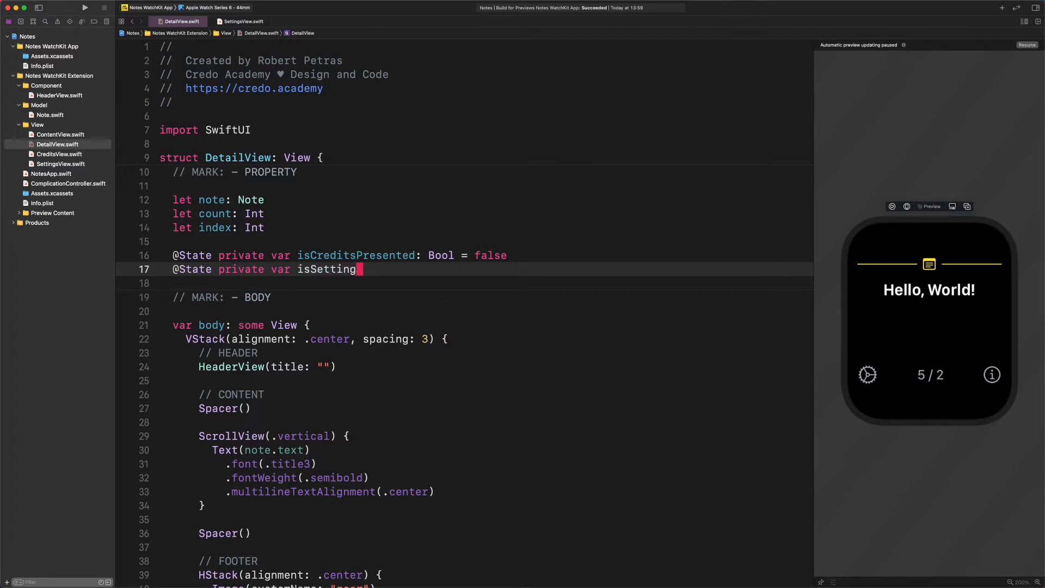
pyautogui.write('sPresented')
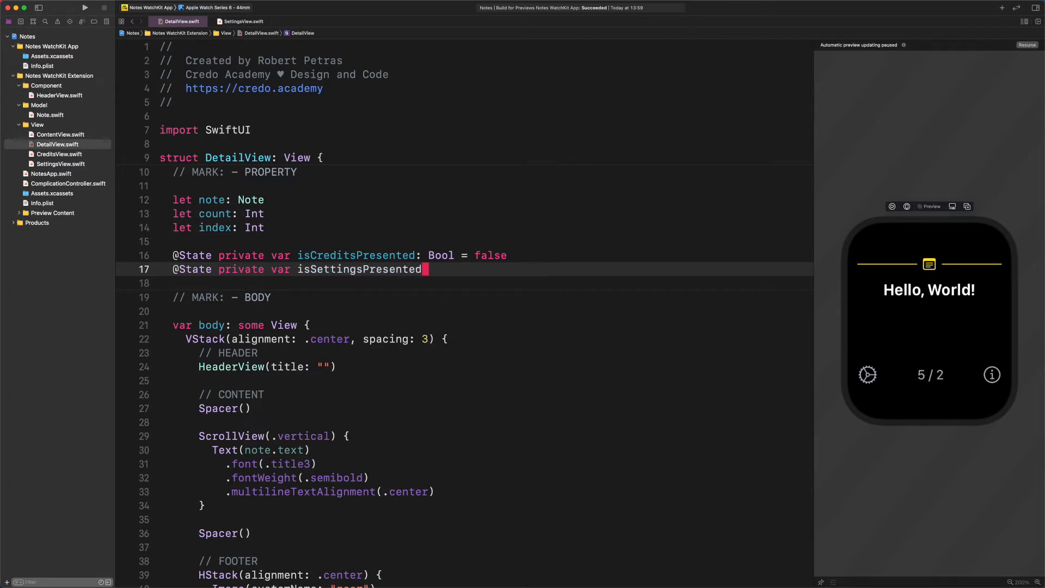
pyautogui.write(': Bool = fa')
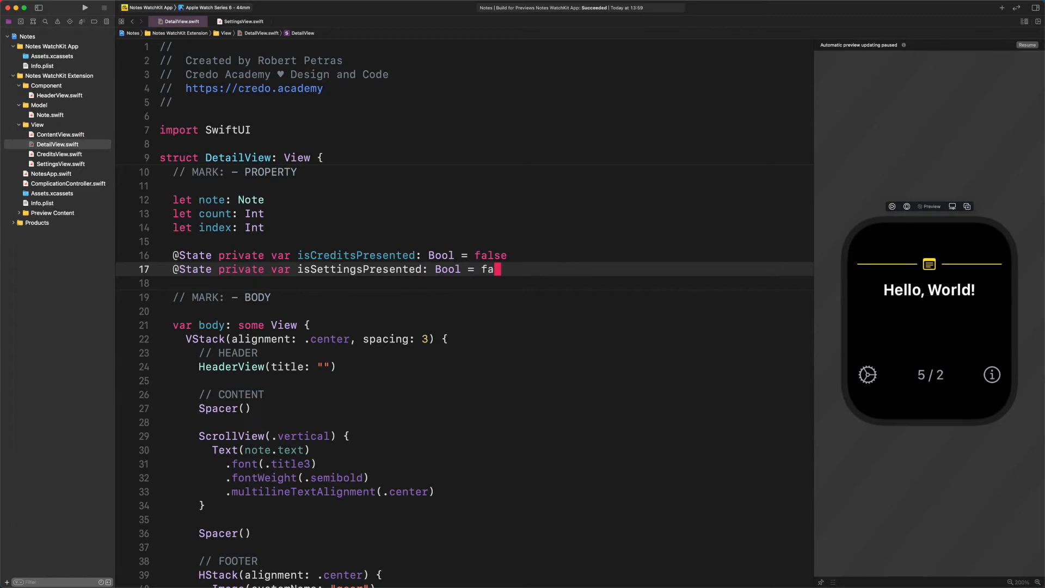
pyautogui.write('lse')
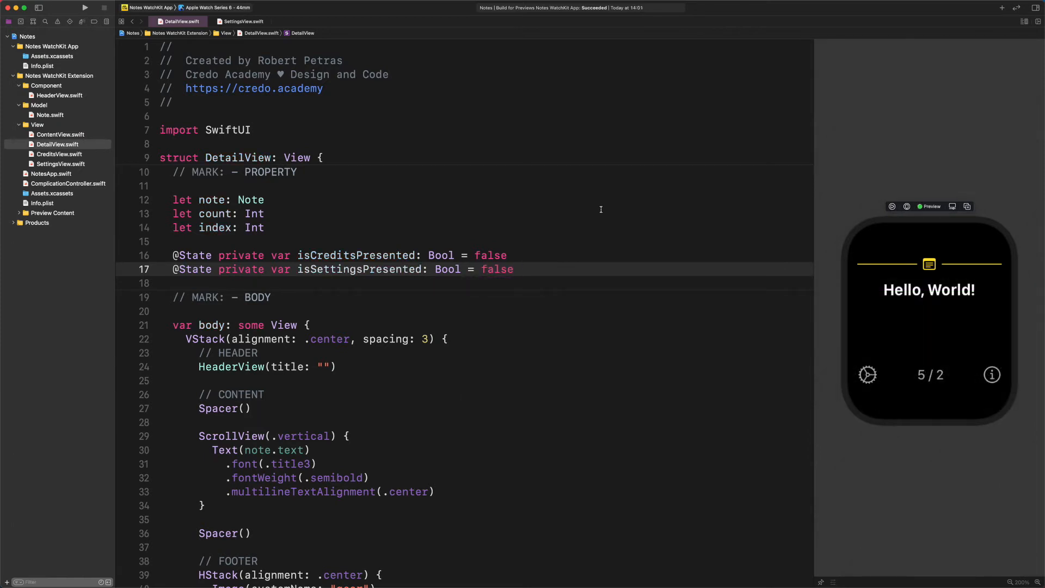
# - Add .onTapGesture { isSettingsPresented.toggle() } to the gear image
pyautogui.scroll(-3)
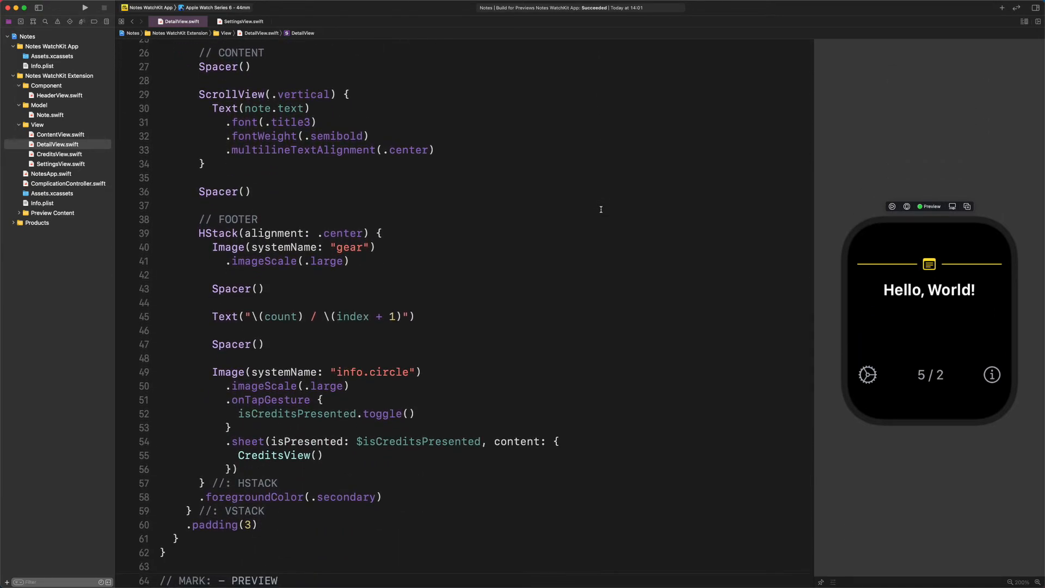
pyautogui.click(445, 261)
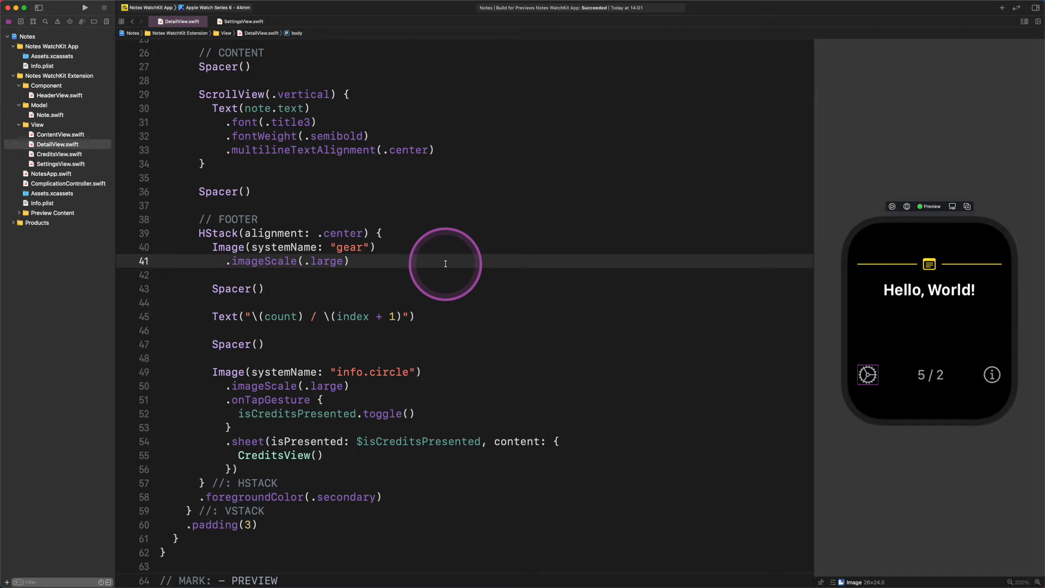
pyautogui.write('.onTap')
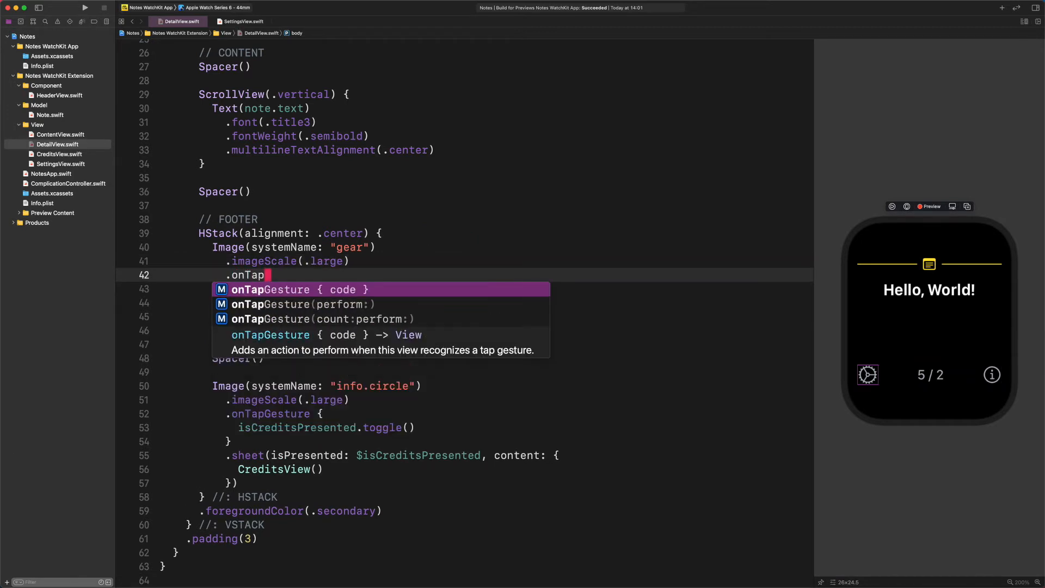
pyautogui.write('isS')
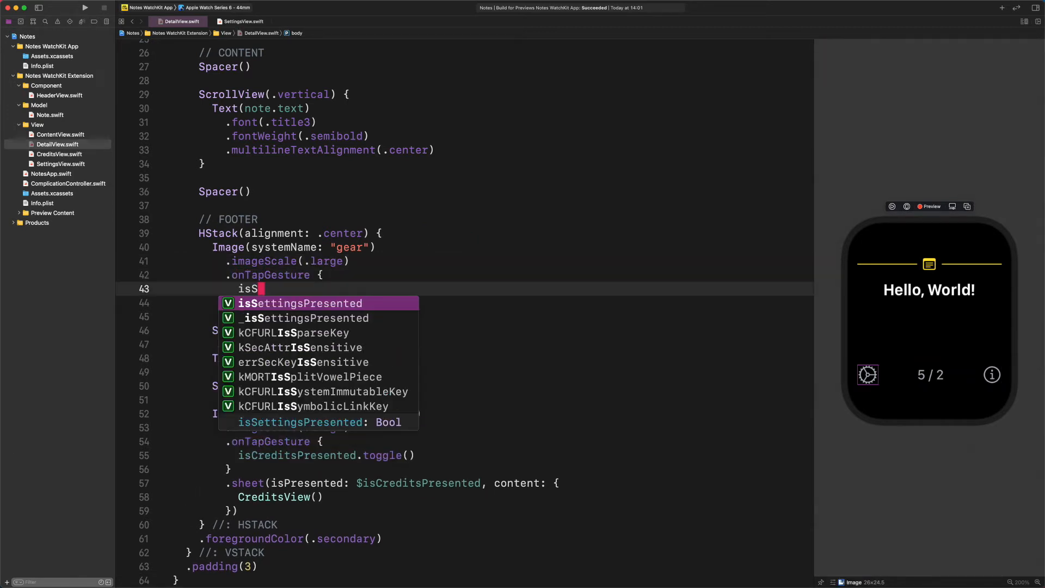
pyautogui.write('isSettingsPresented.toggle()')
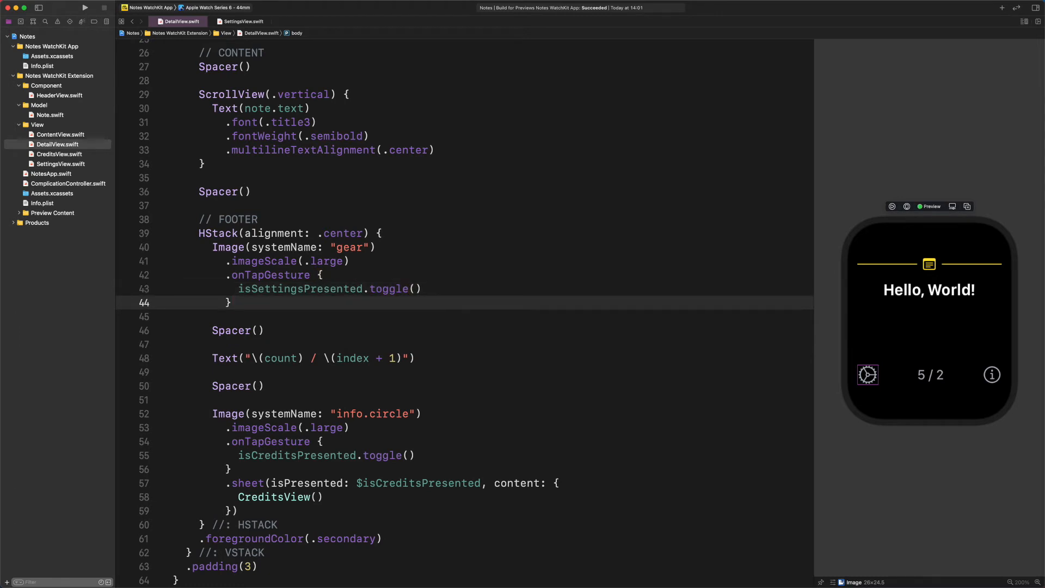
# - Add .sheet(isPresented: $isSettingsPresented) presenting SettingsView()
pyautogui.write('.sheet')
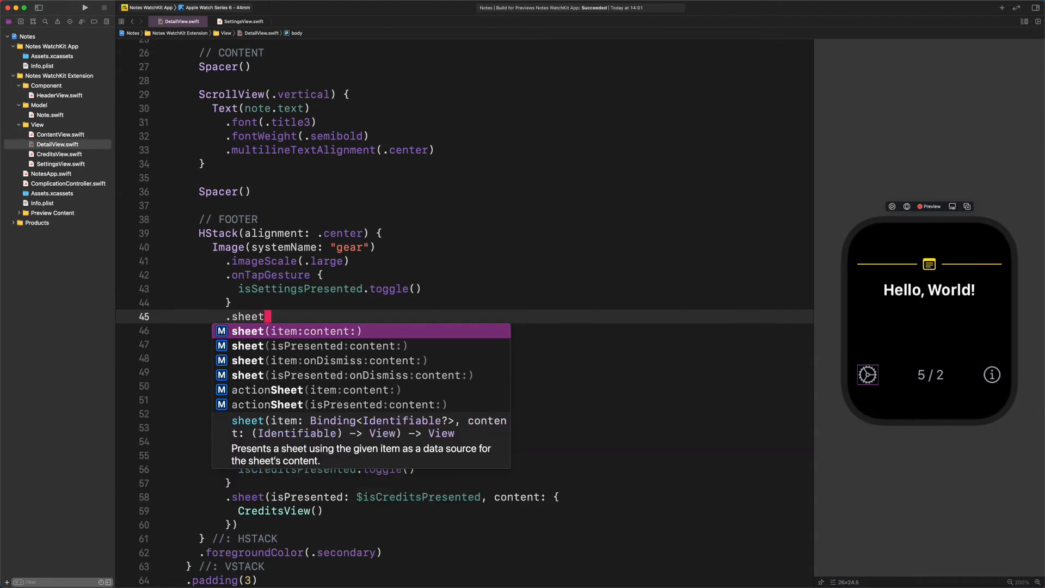
pyautogui.click(321, 345)
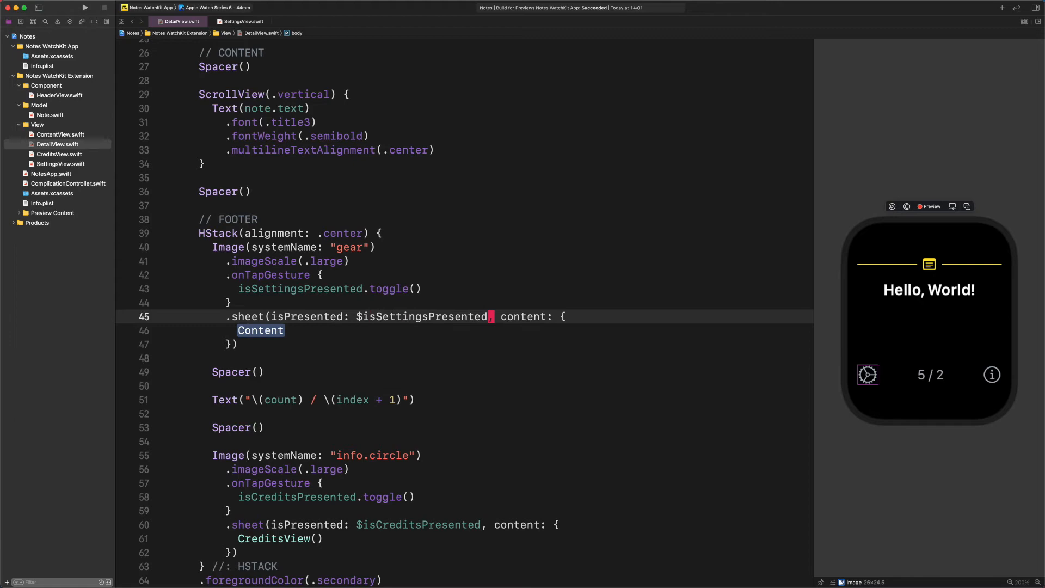
pyautogui.write('S')
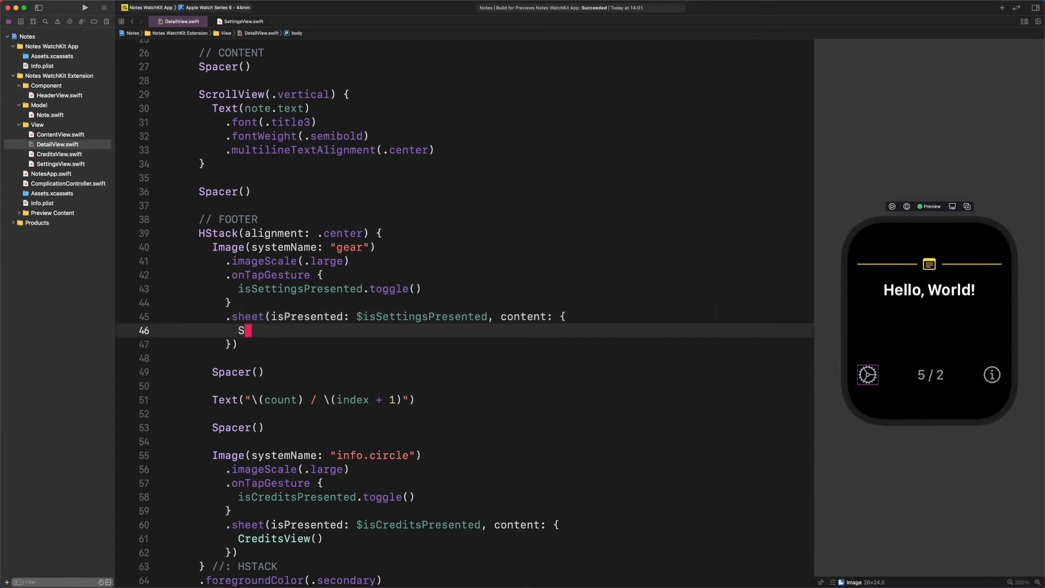
pyautogui.write('ettingsView()')
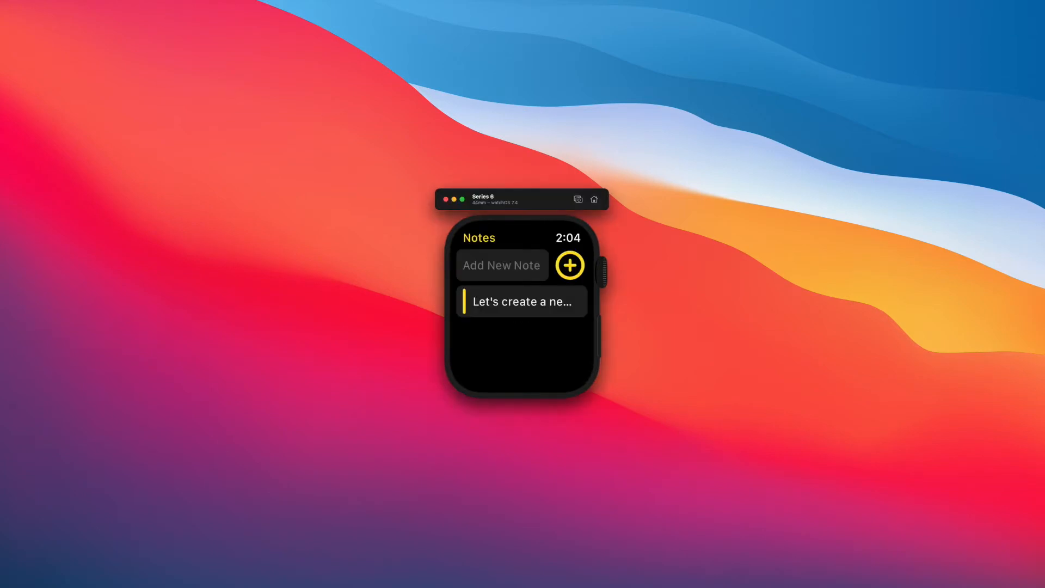
# - Open the note's Settings sheet from the gear and move the slider up twice, down once
pyautogui.click(522, 301)
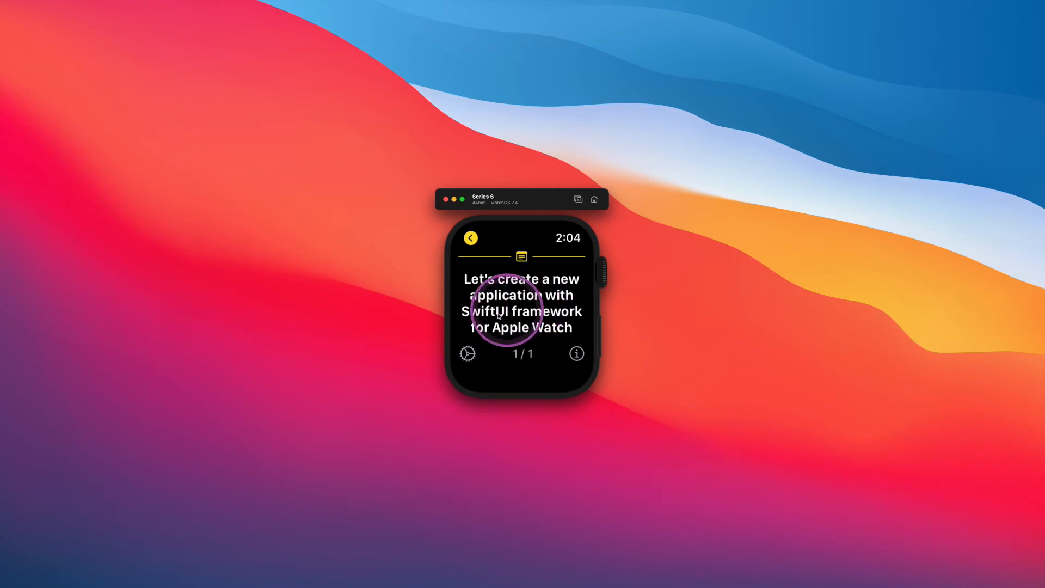
pyautogui.click(467, 353)
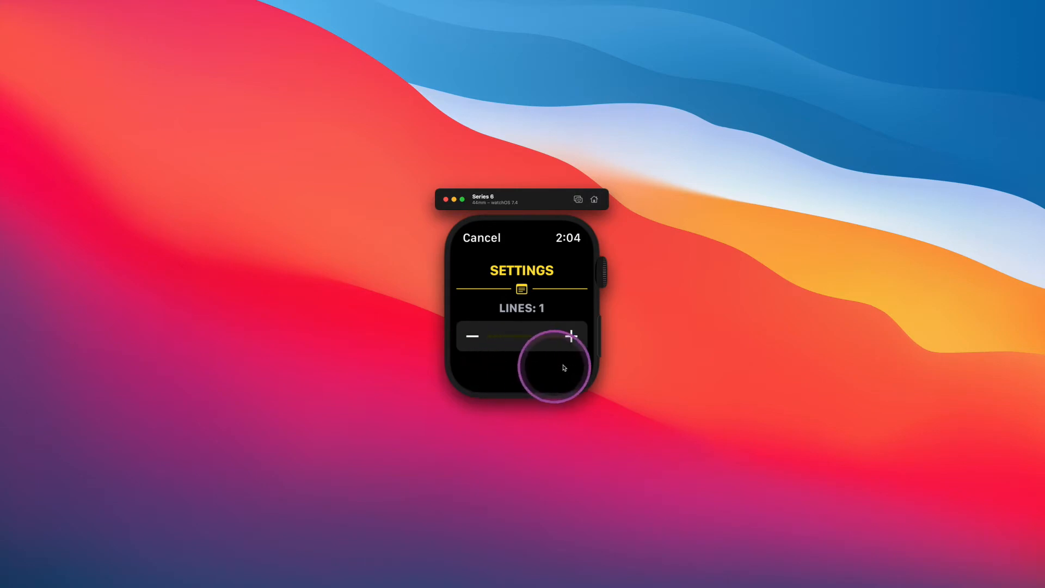
pyautogui.click(571, 335)
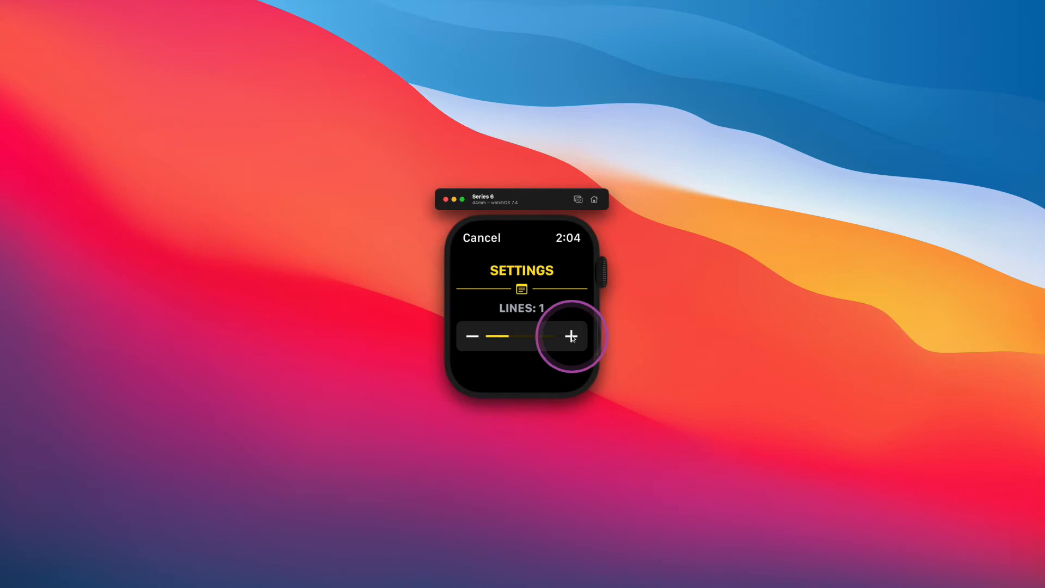
pyautogui.click(570, 336)
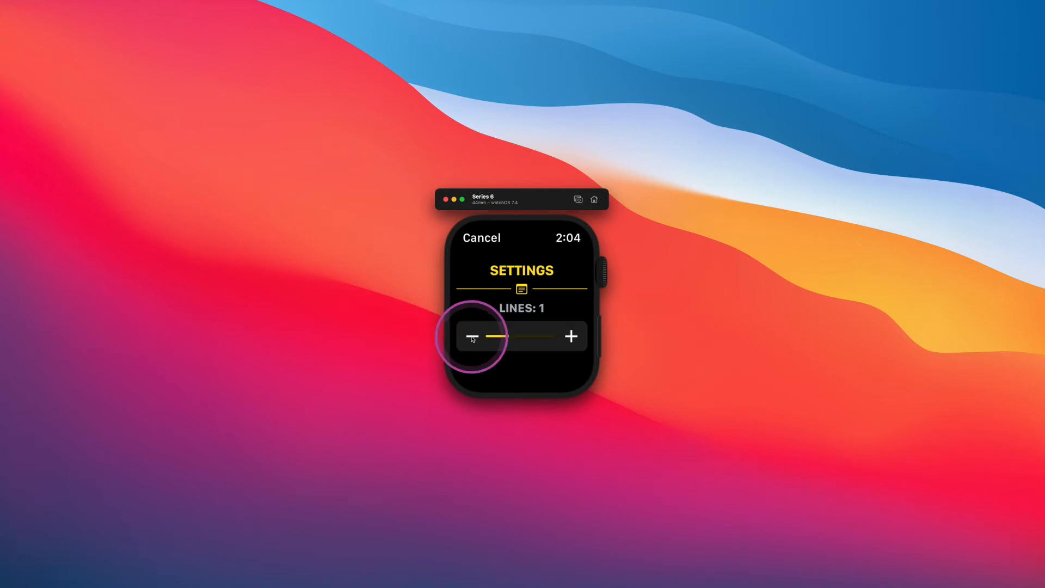
pyautogui.click(472, 337)
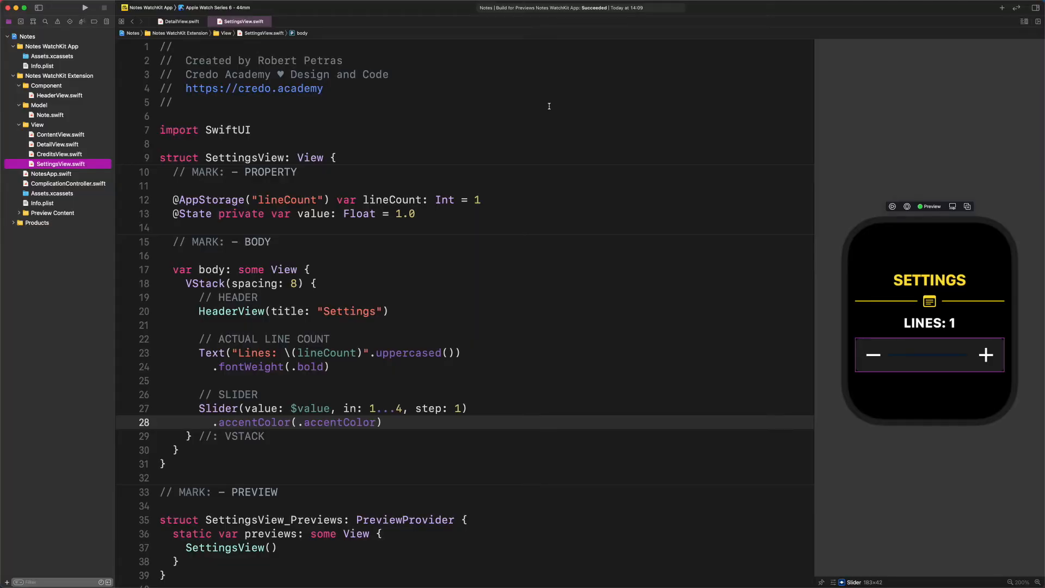
# - Add a // MARK: - FUNCTION section with func update() setting lineCount = Int(value)
pyautogui.click(599, 170)
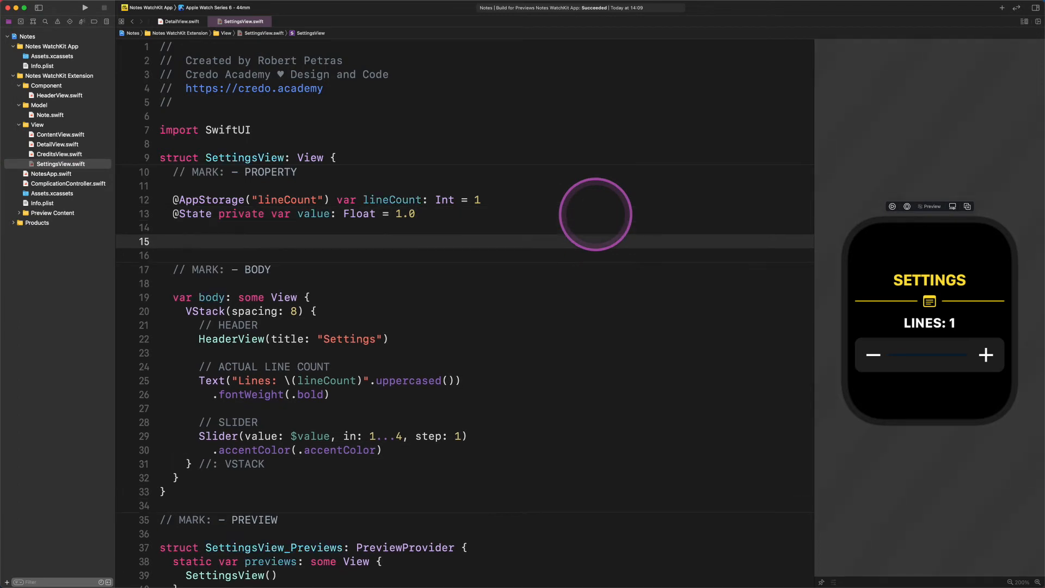
pyautogui.write('// MARK: - FU')
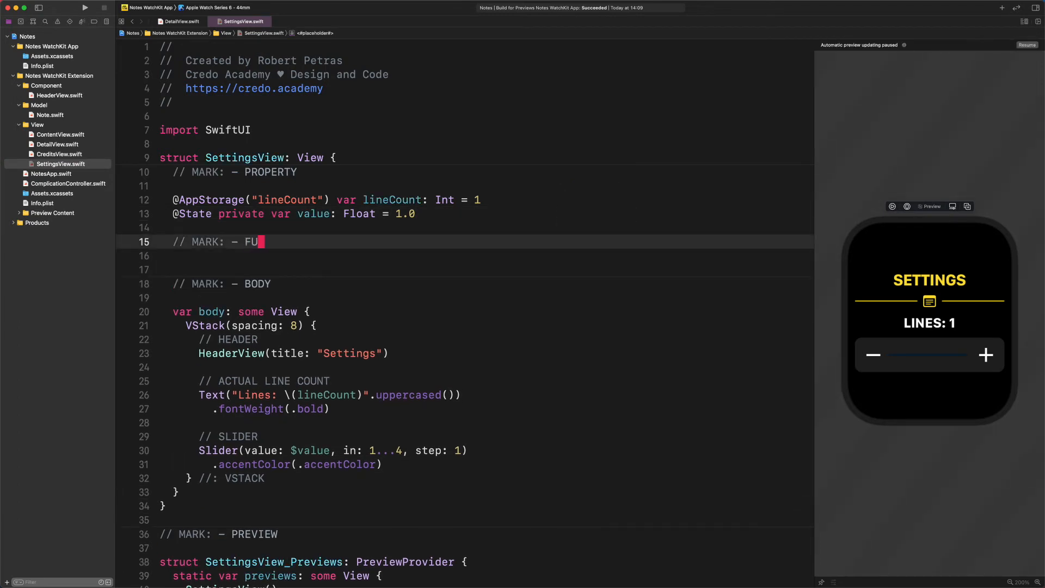
pyautogui.write('NCTION')
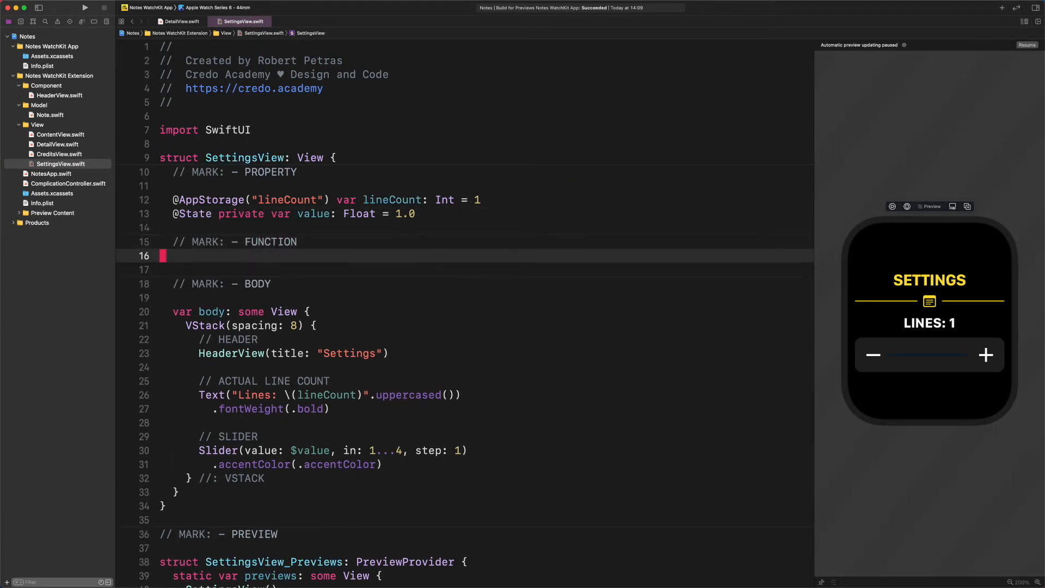
pyautogui.write('func update() {')
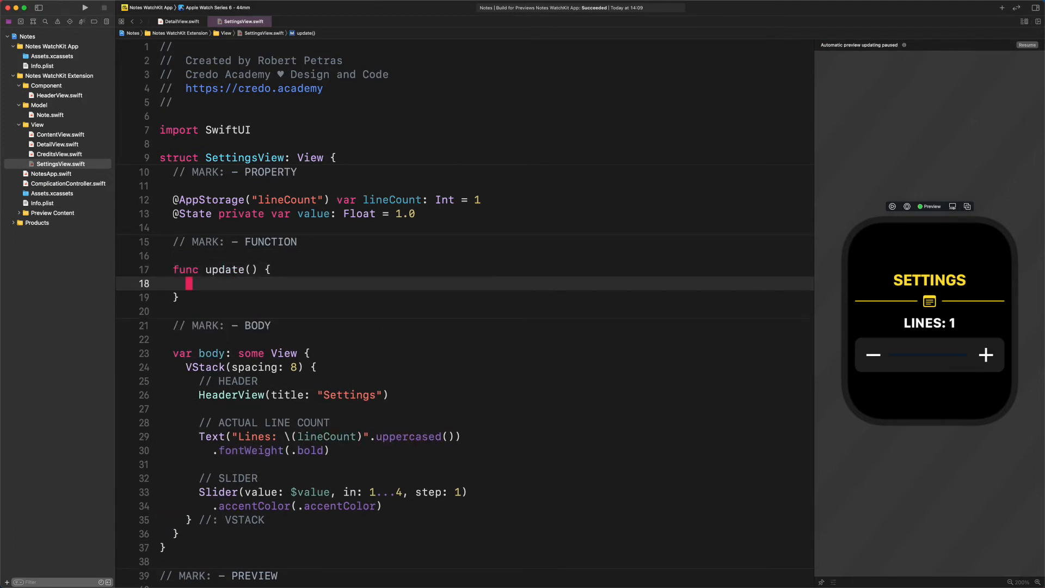
pyautogui.write('lineCount = I')
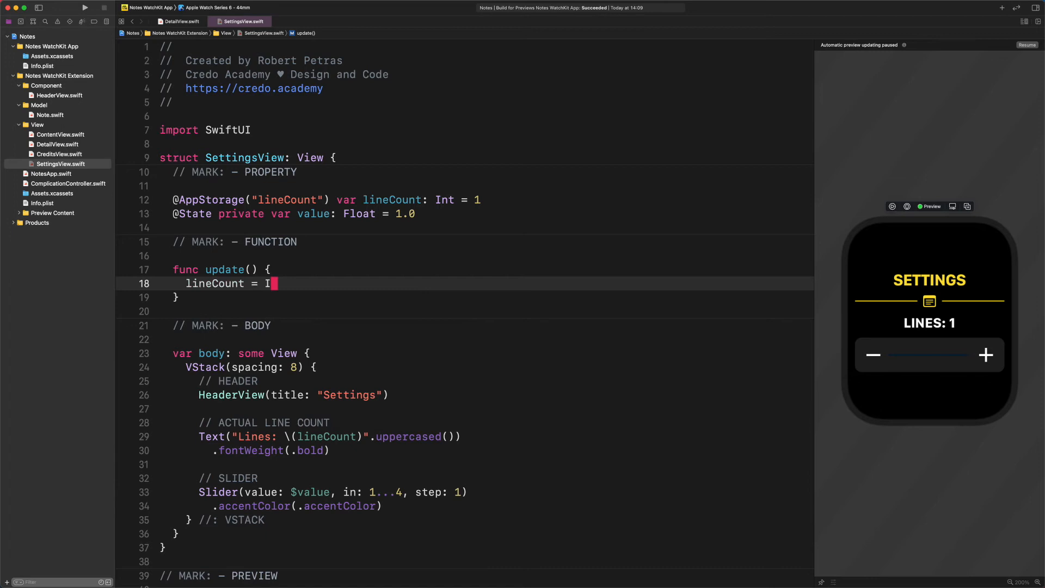
pyautogui.write('nt(value)')
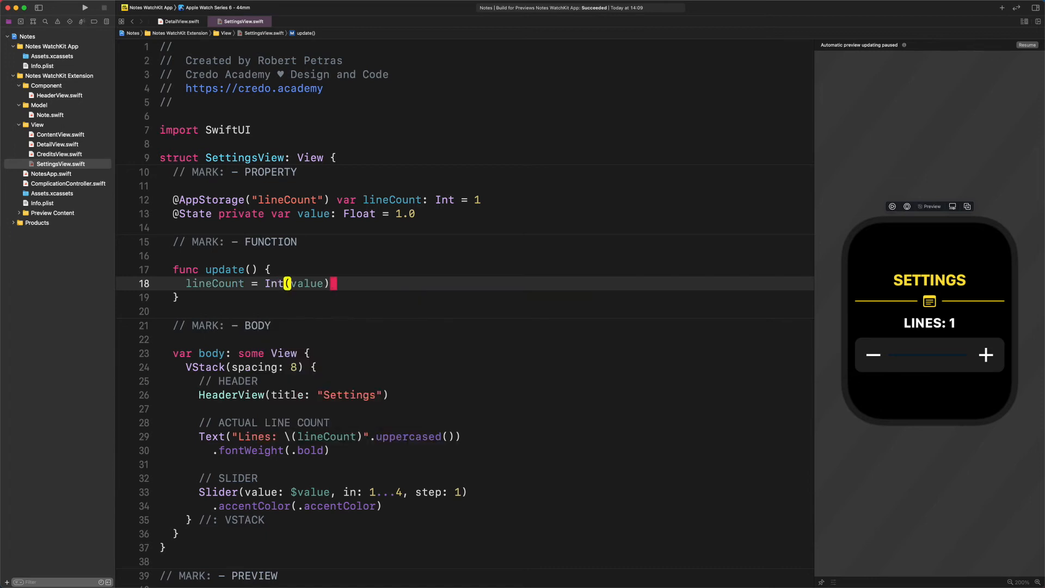
pyautogui.click(1027, 45)
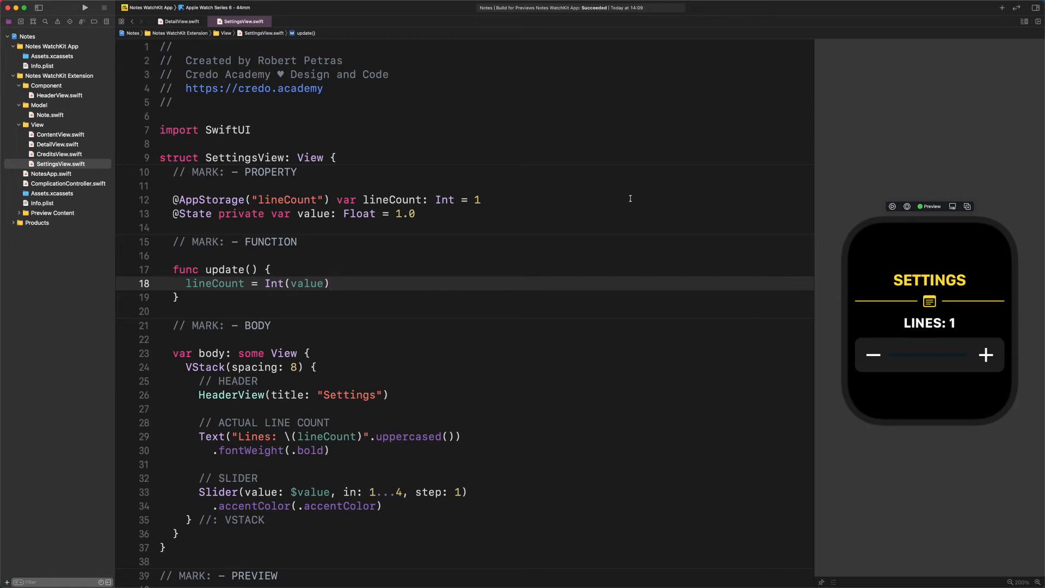
pyautogui.scroll(-3)
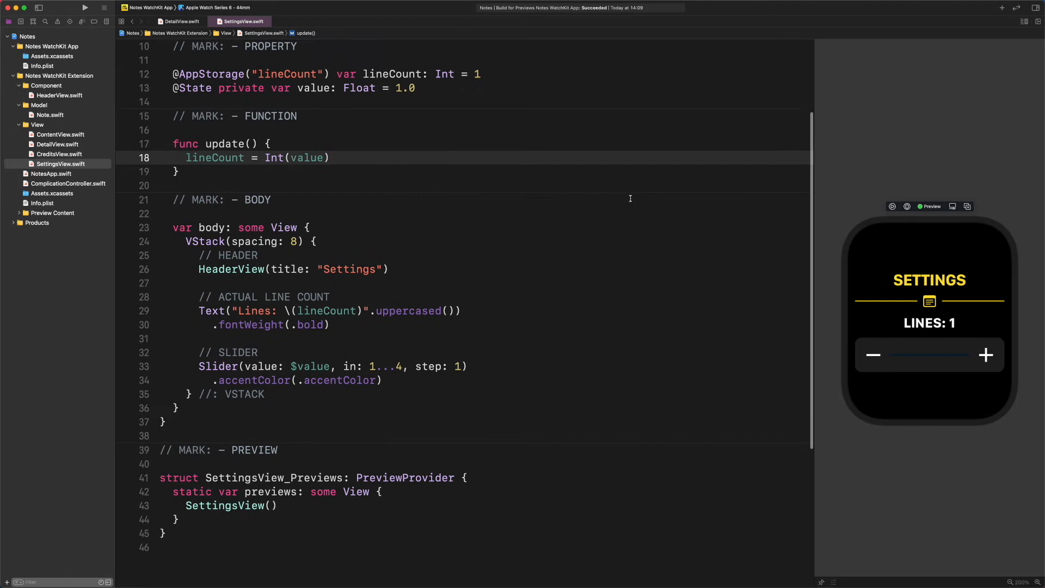
pyautogui.scroll(-3)
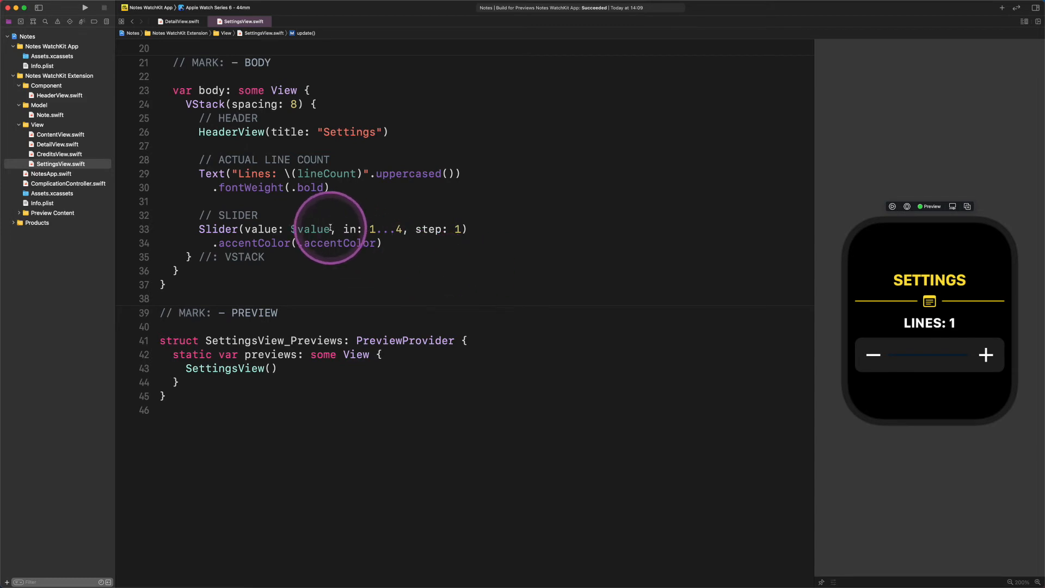
# - Bind the Slider to a Binding whose get returns self.value and whose set assigns newValue, then calls self.update()
pyautogui.click(310, 229)
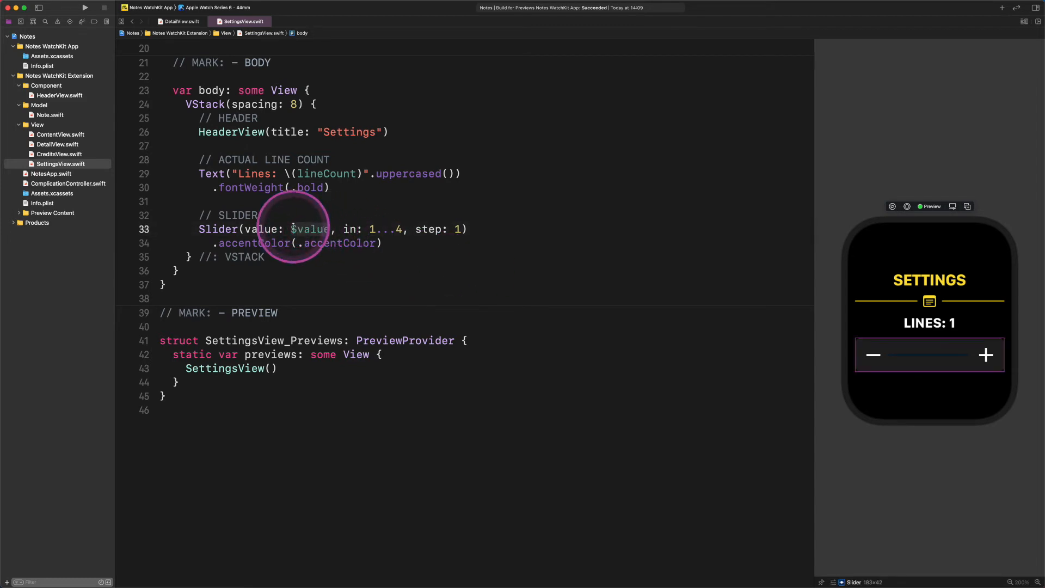
pyautogui.write('Binding')
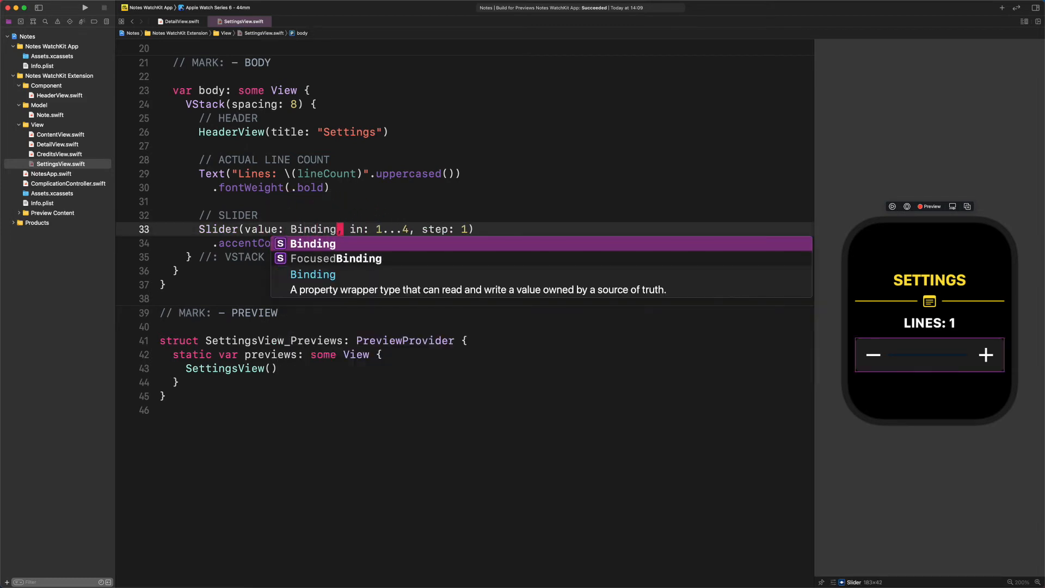
pyautogui.write('(')
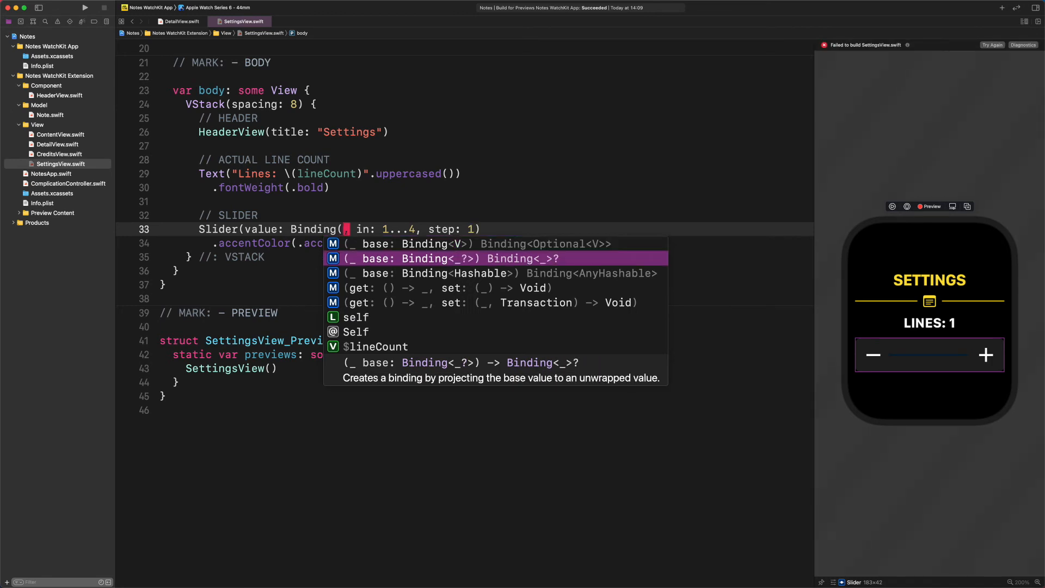
pyautogui.click(452, 288)
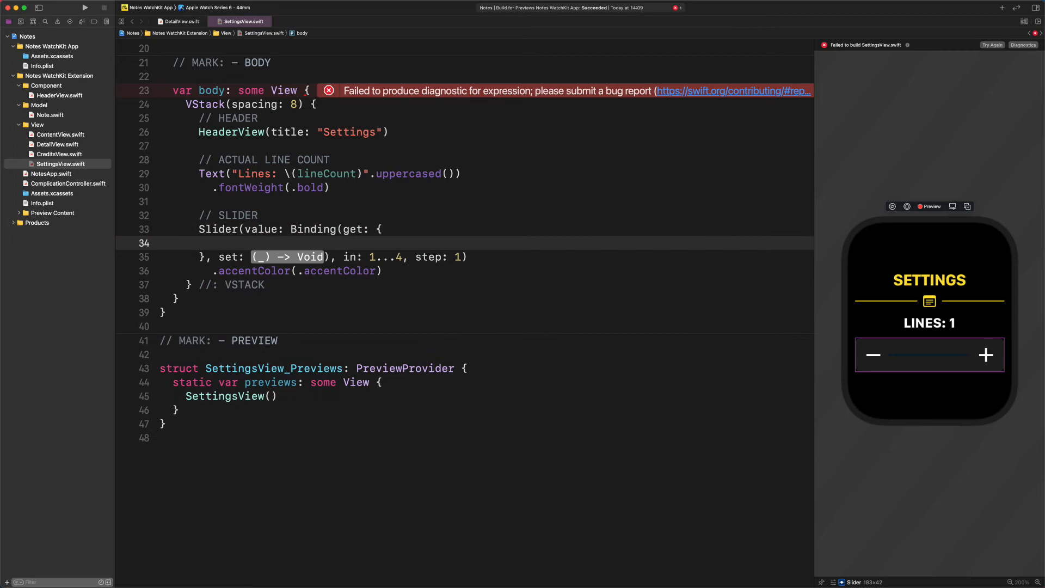
pyautogui.write('self.value')
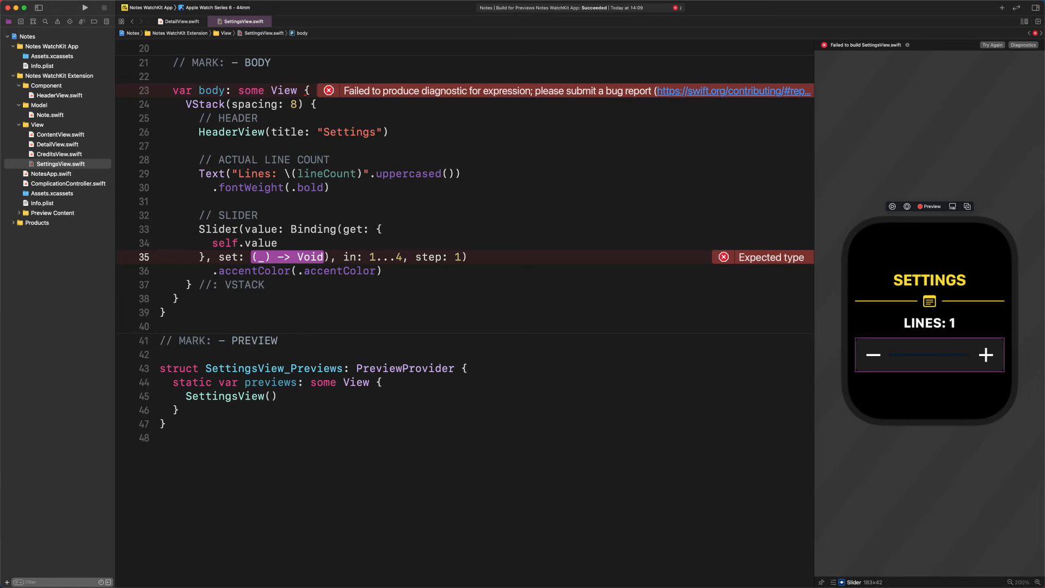
pyautogui.write('{}')
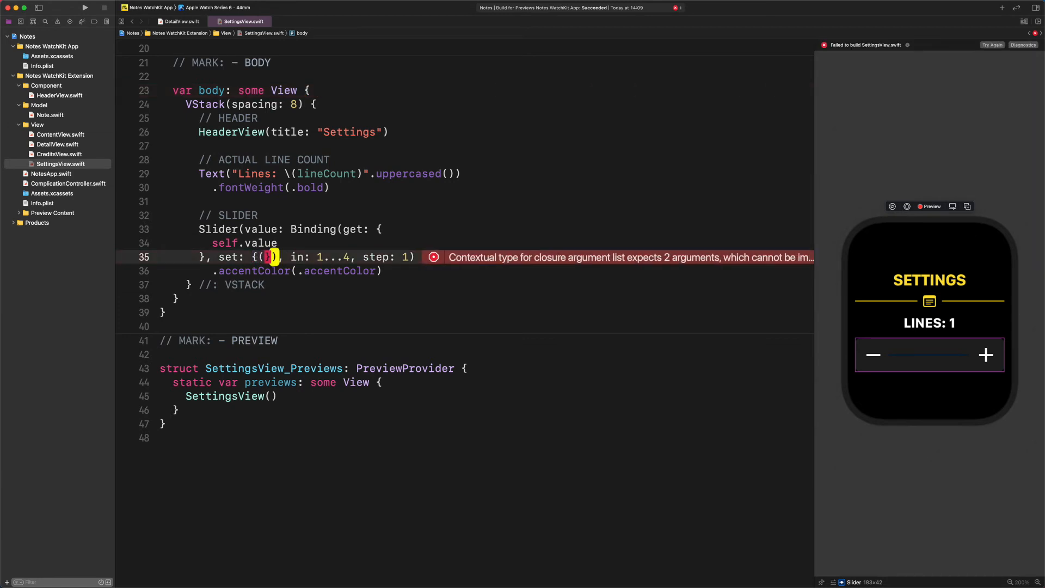
pyautogui.write('newValue) i')
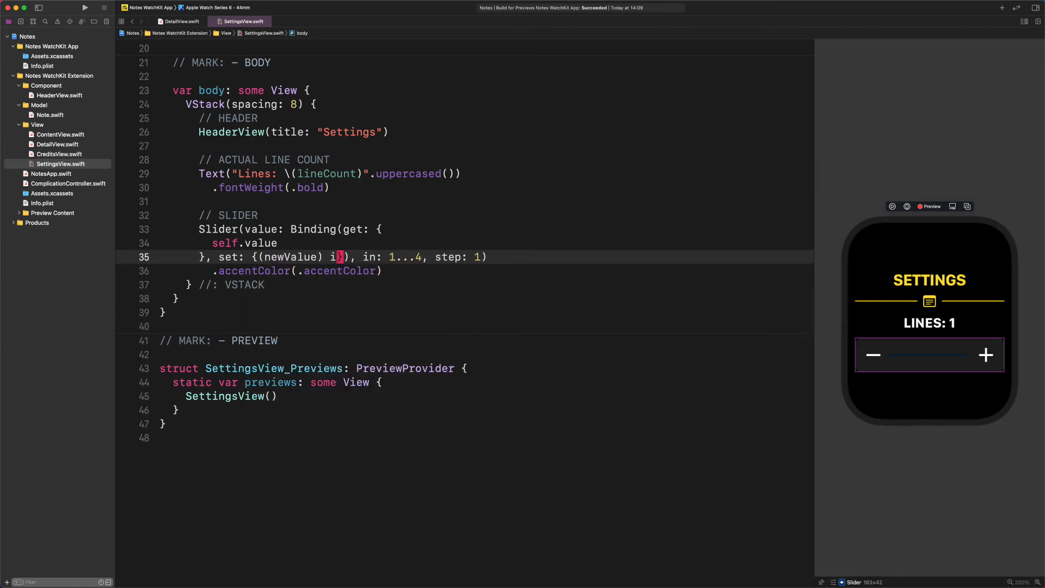
pyautogui.press('return')
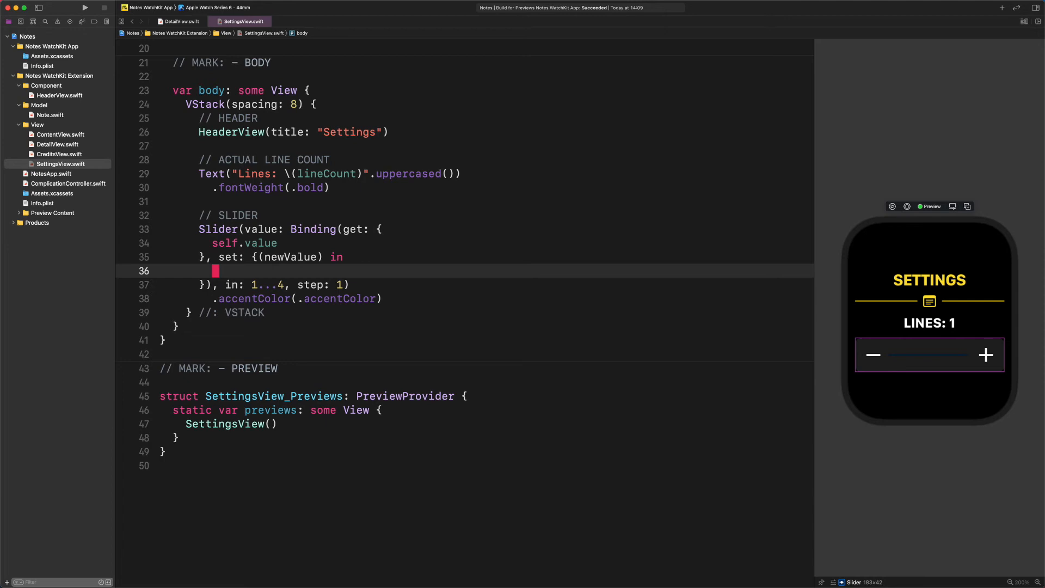
pyautogui.write('self.value = newValue')
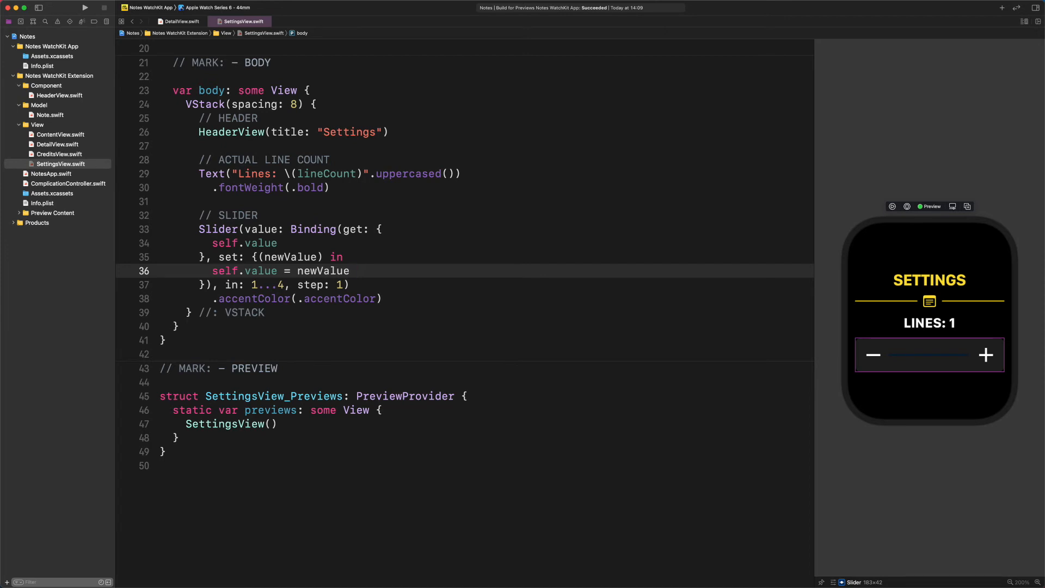
pyautogui.write('self.update(')
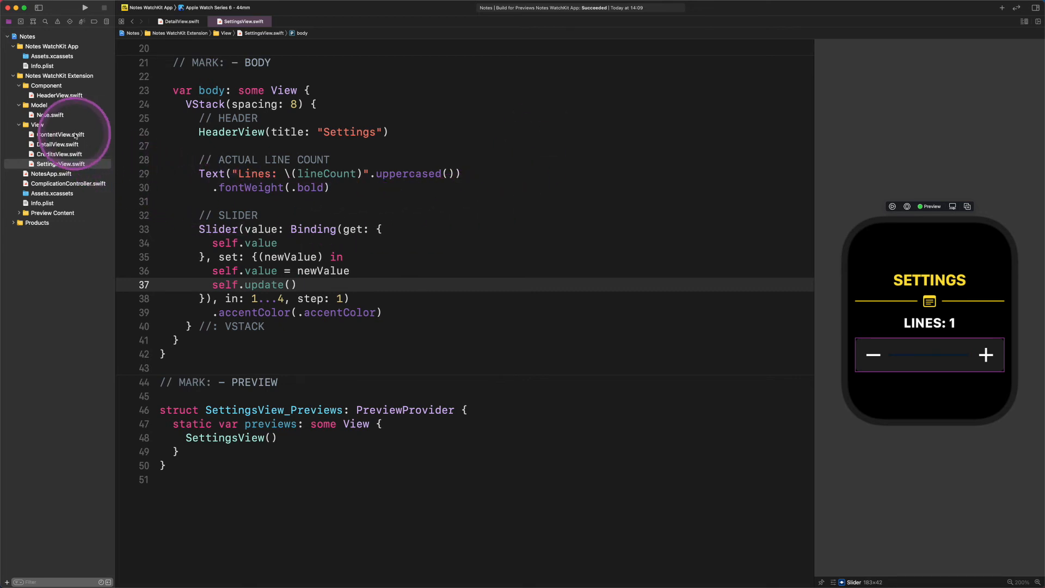
pyautogui.click(60, 134)
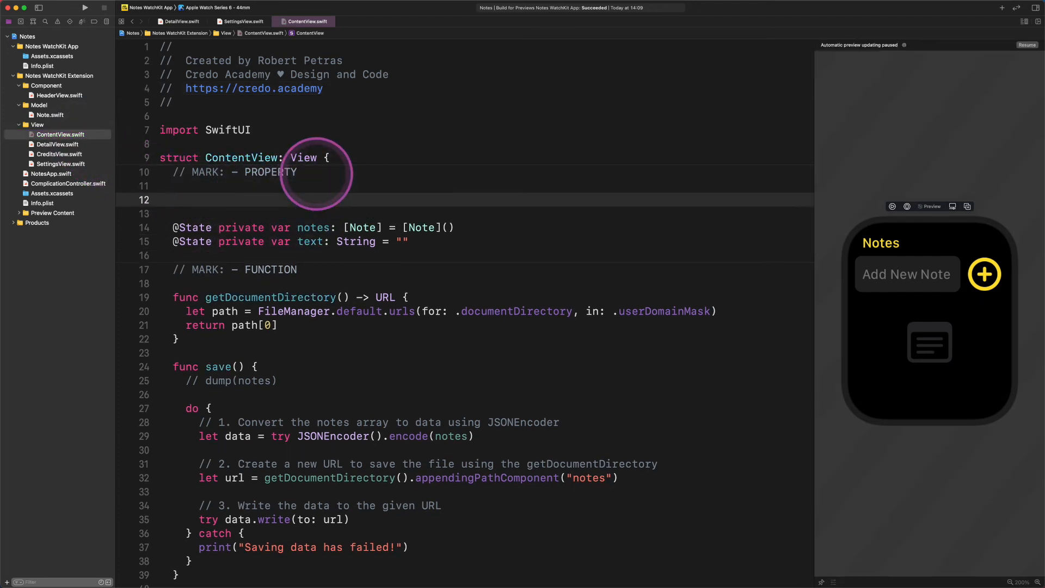
pyautogui.write('@AppStorage("lineCount") var li')
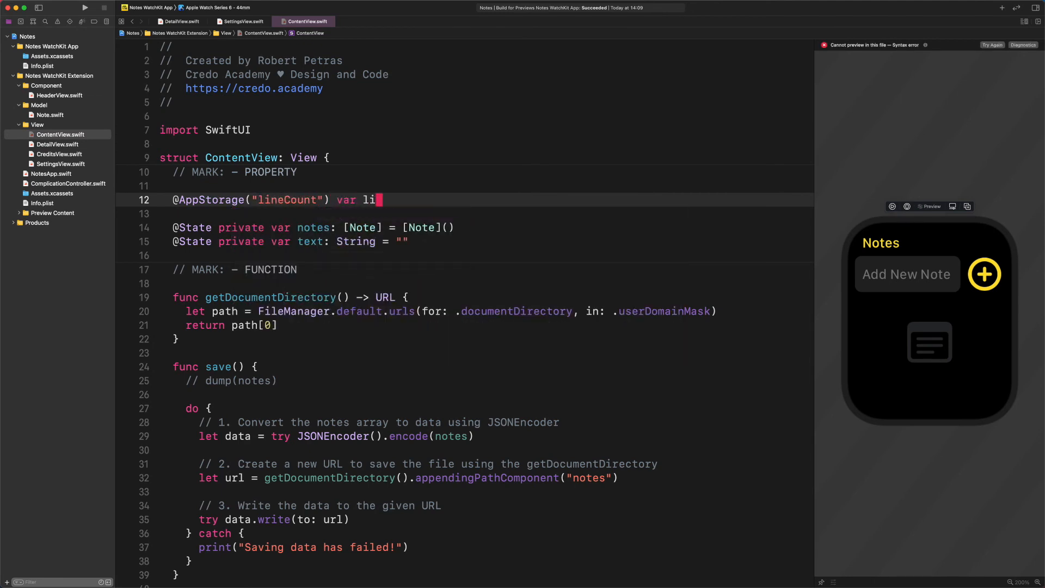
pyautogui.write('neCount')
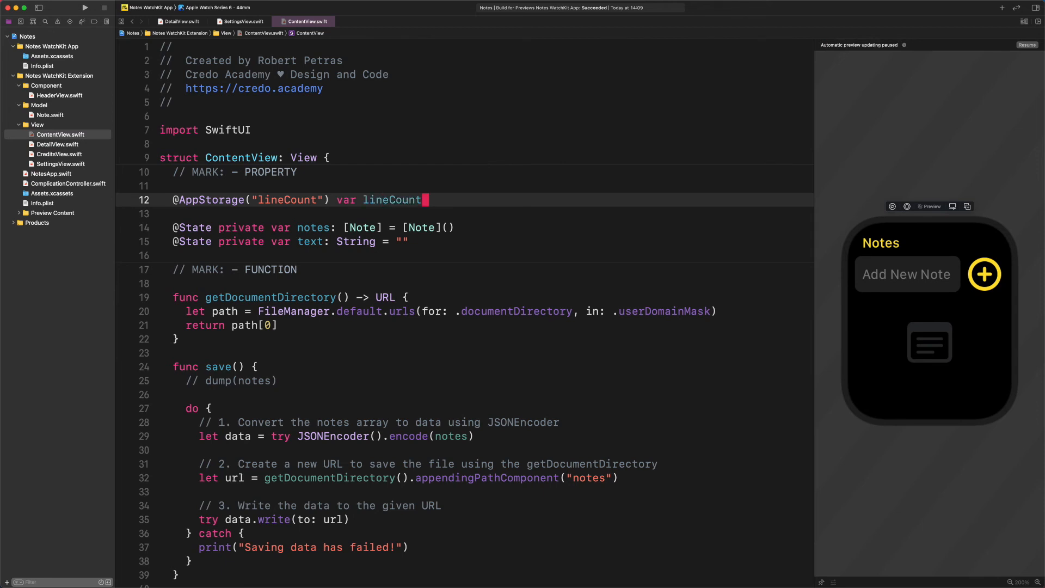
pyautogui.write(': Int = 1')
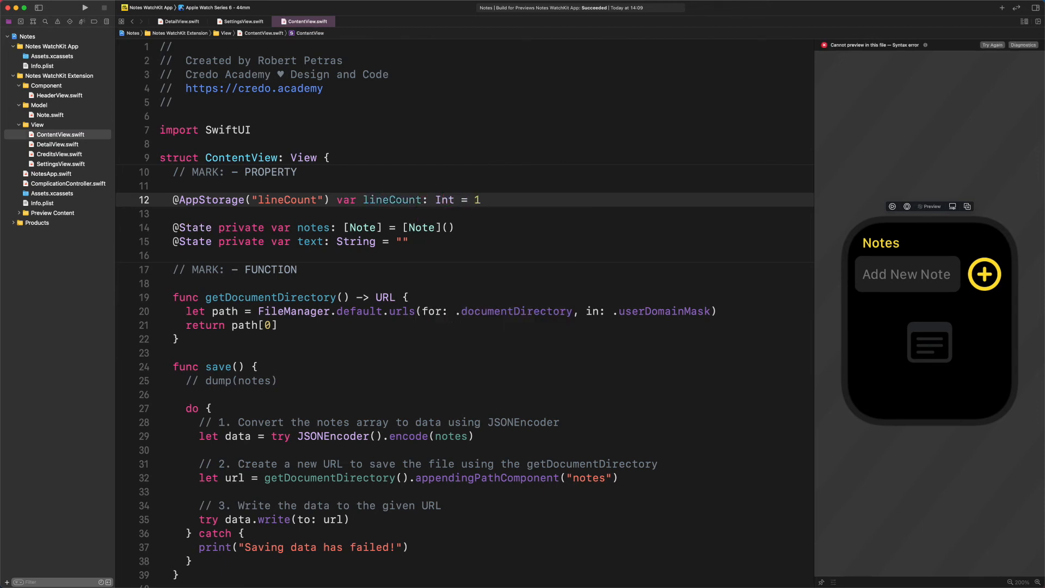
pyautogui.click(992, 44)
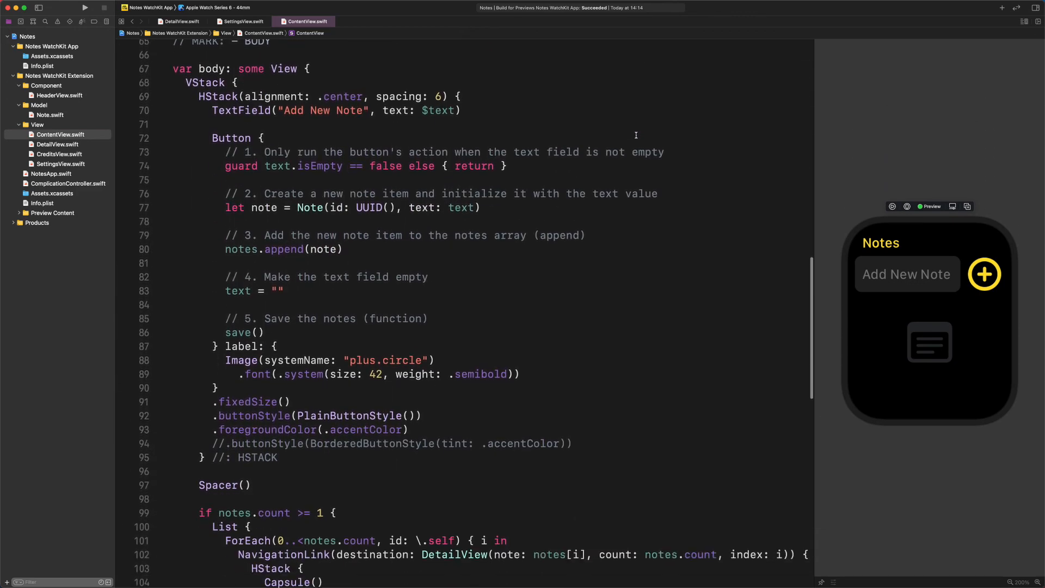
# - Change the note text's .lineLimit(1) to .lineLimit(lineCount) and run the app in the watch simulator
pyautogui.scroll(-3)
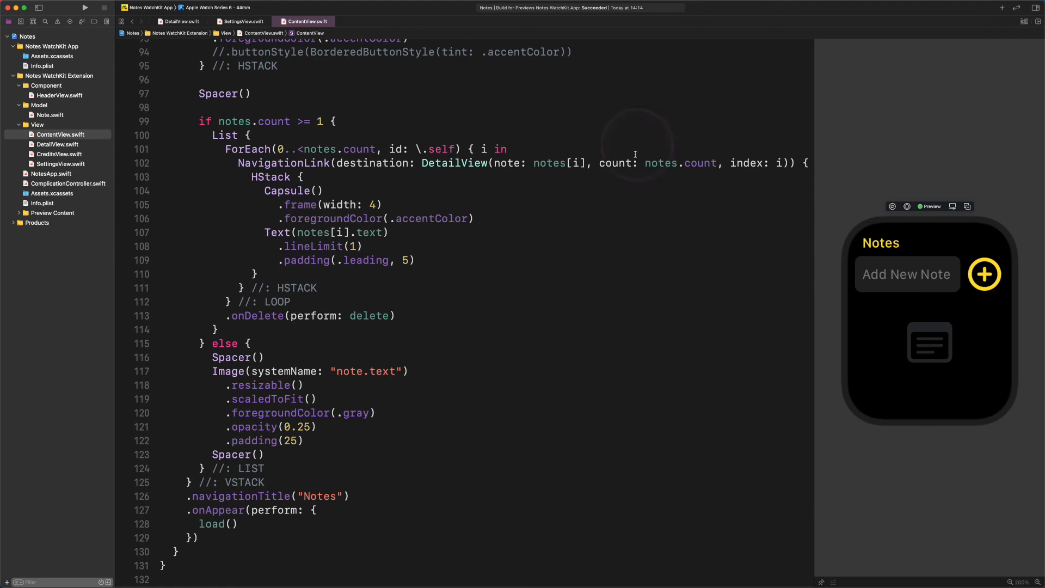
pyautogui.click(357, 246)
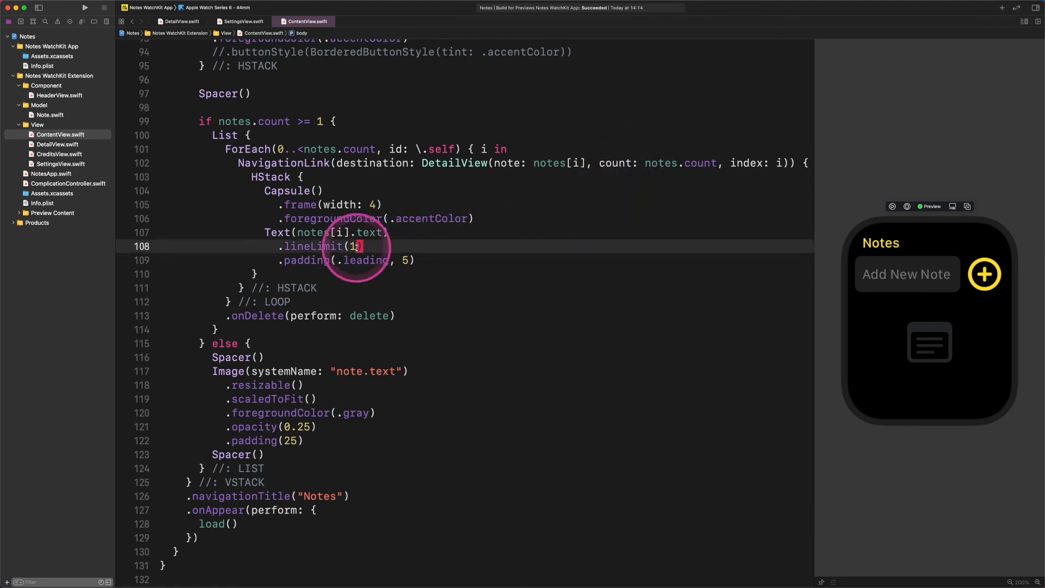
pyautogui.write('lineCount')
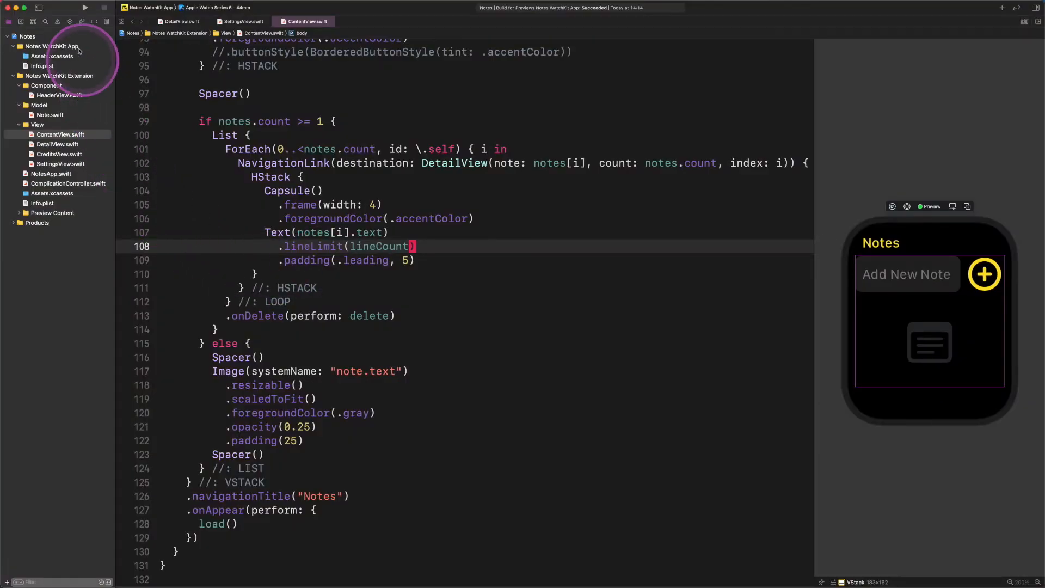
pyautogui.click(85, 7)
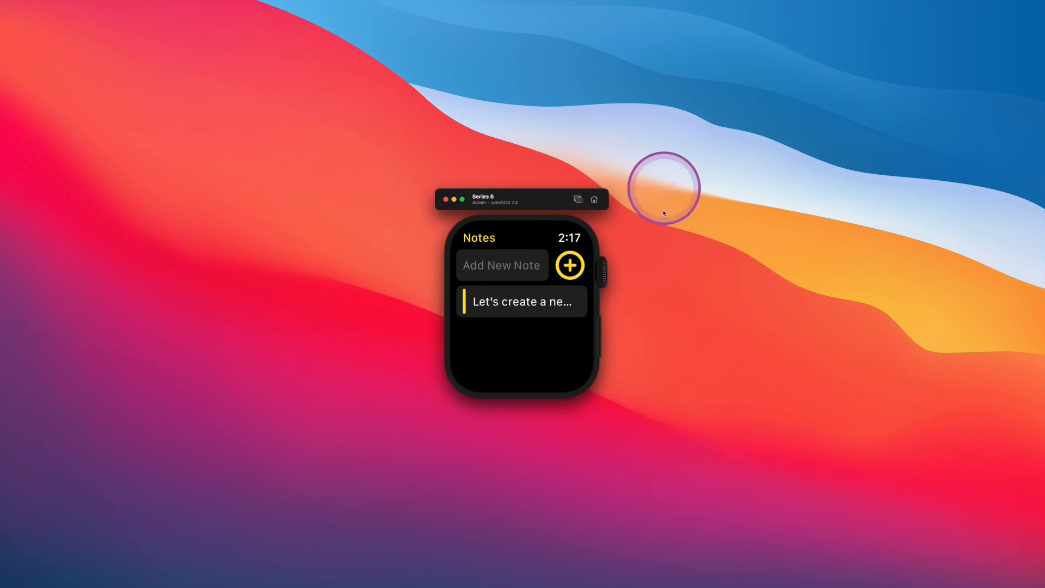
# - Raise Lines to 2 in the note's Settings and return to the notes list
pyautogui.click(523, 301)
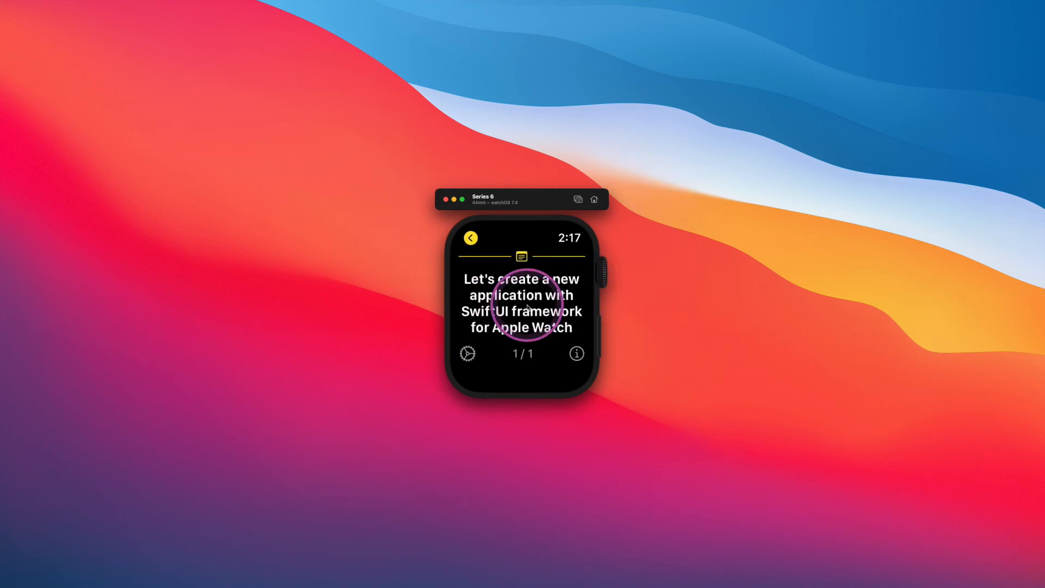
pyautogui.click(467, 353)
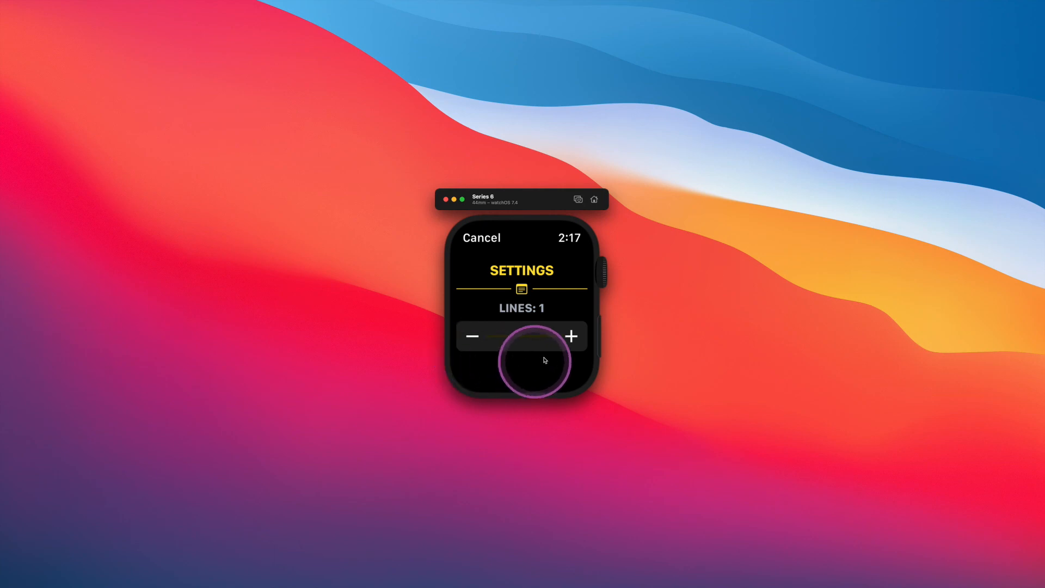
pyautogui.click(571, 336)
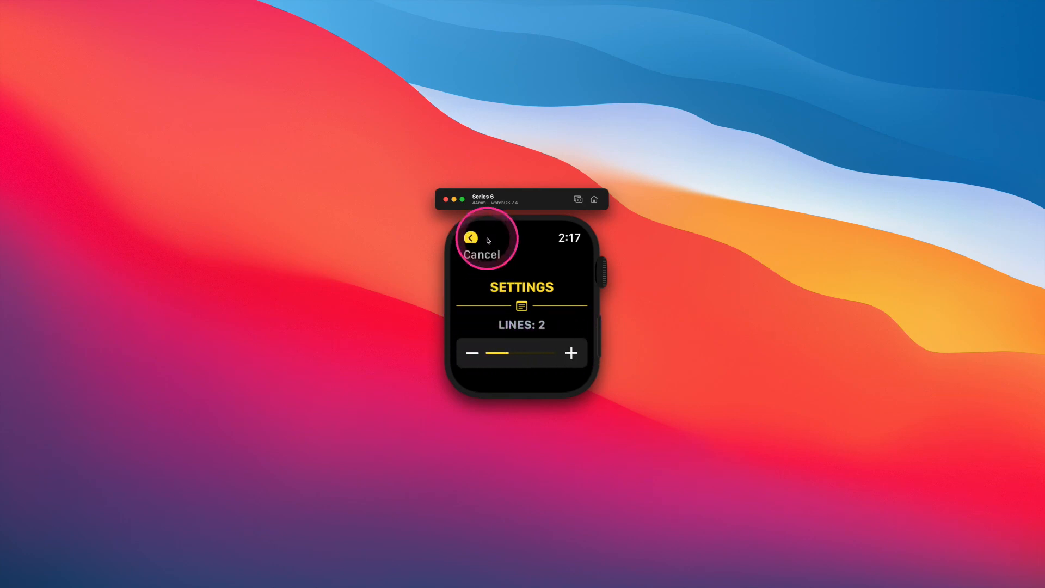
pyautogui.click(470, 238)
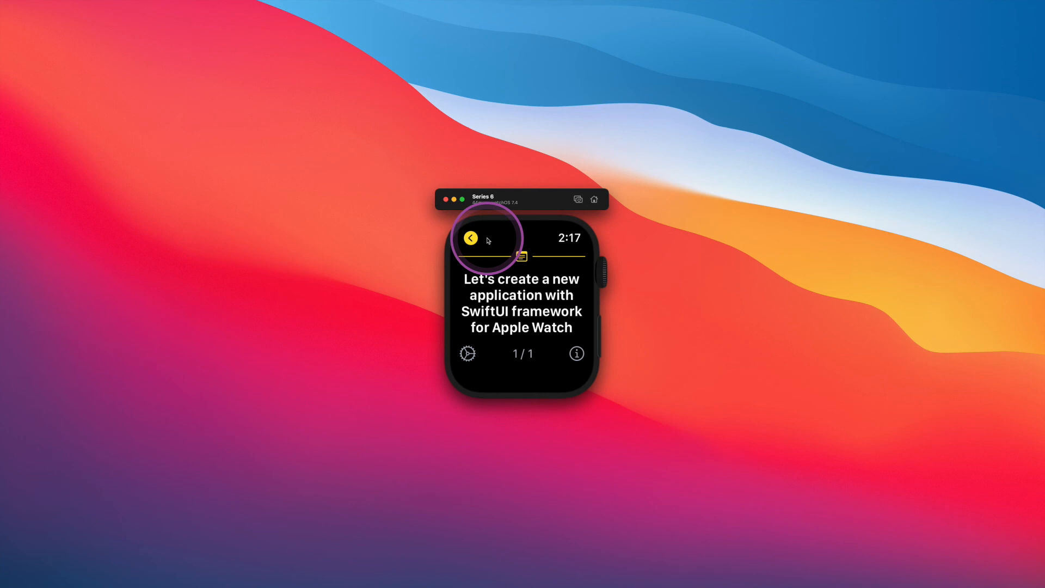
pyautogui.click(470, 238)
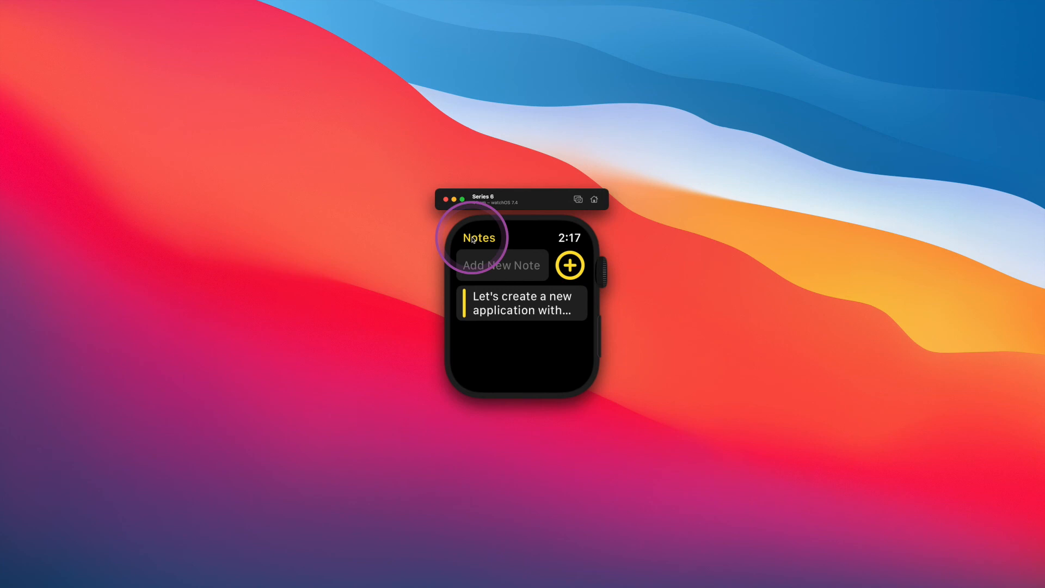
# - Open the note's Settings, raise Lines to 3, and return to the notes list
pyautogui.click(523, 303)
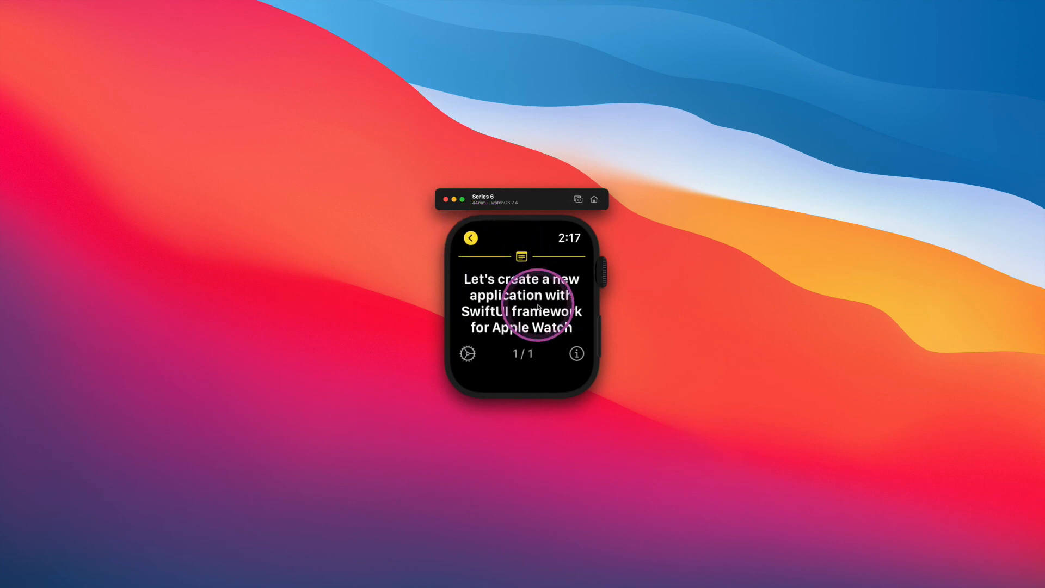
pyautogui.click(467, 354)
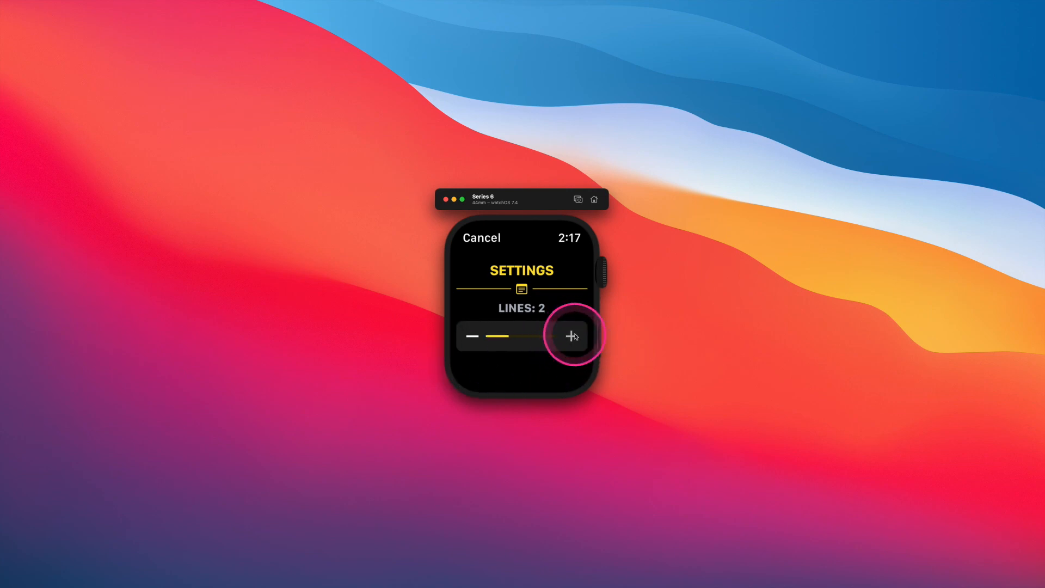
pyautogui.click(571, 336)
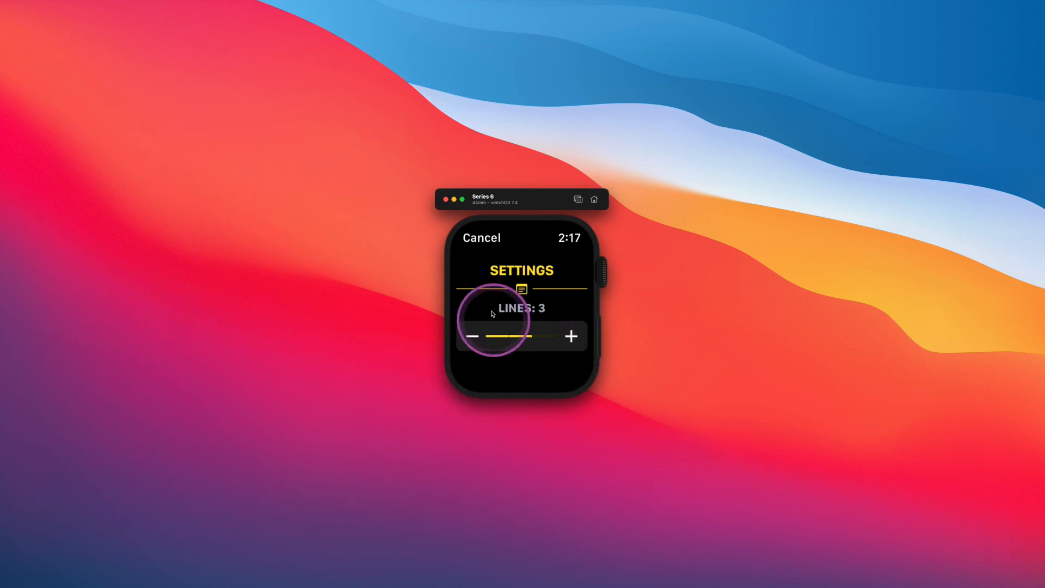
pyautogui.click(481, 238)
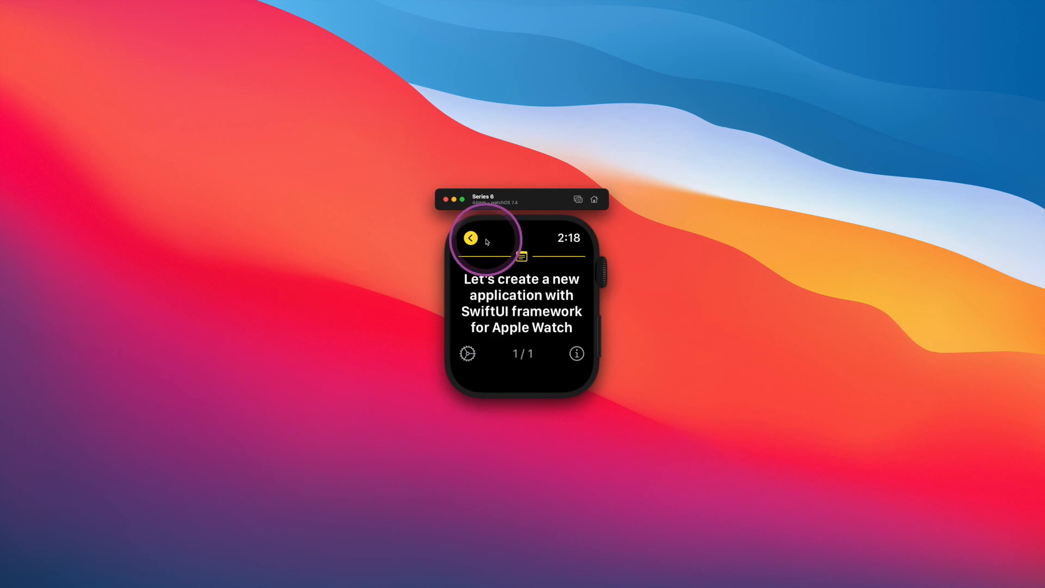
pyautogui.click(469, 238)
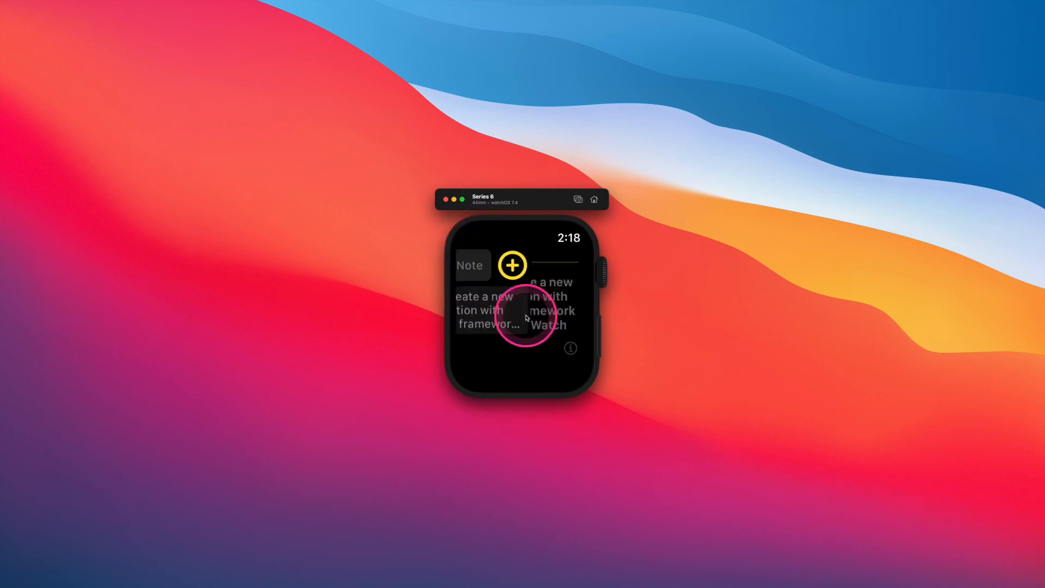
# - Raise the line count once more in Settings and go back to the notes list
pyautogui.click(512, 265)
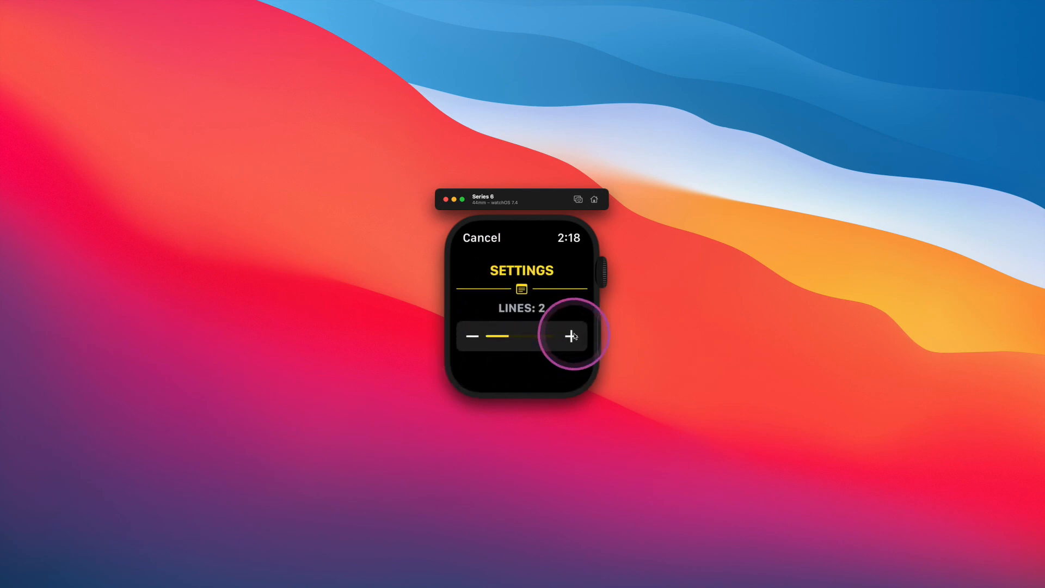
pyautogui.click(570, 335)
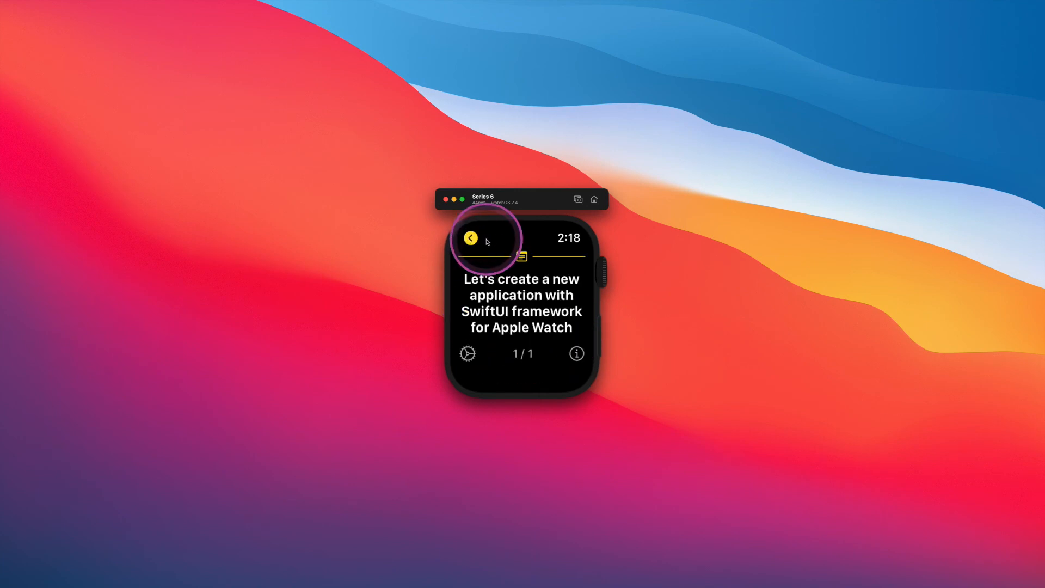
pyautogui.click(470, 238)
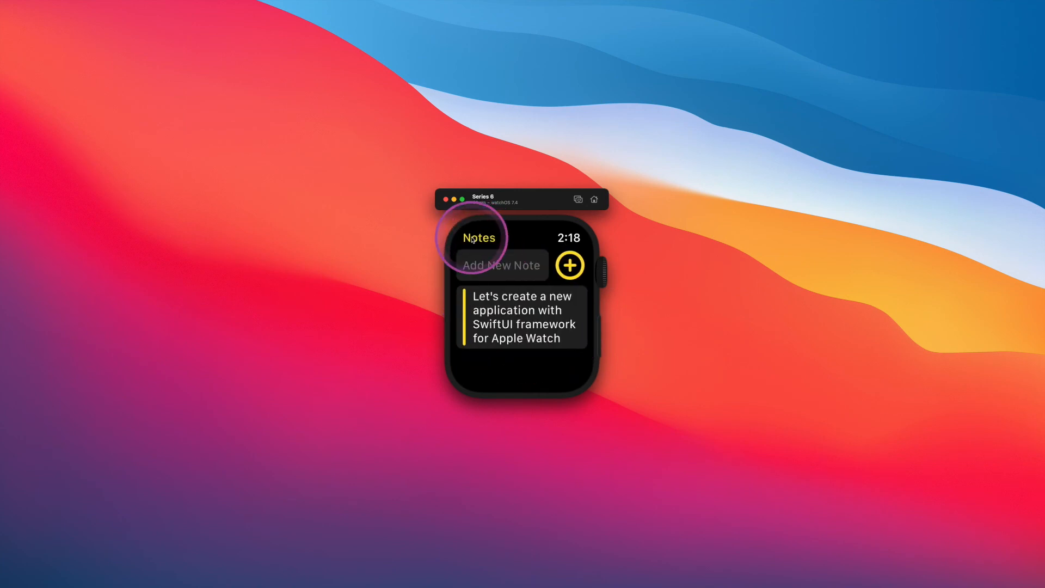